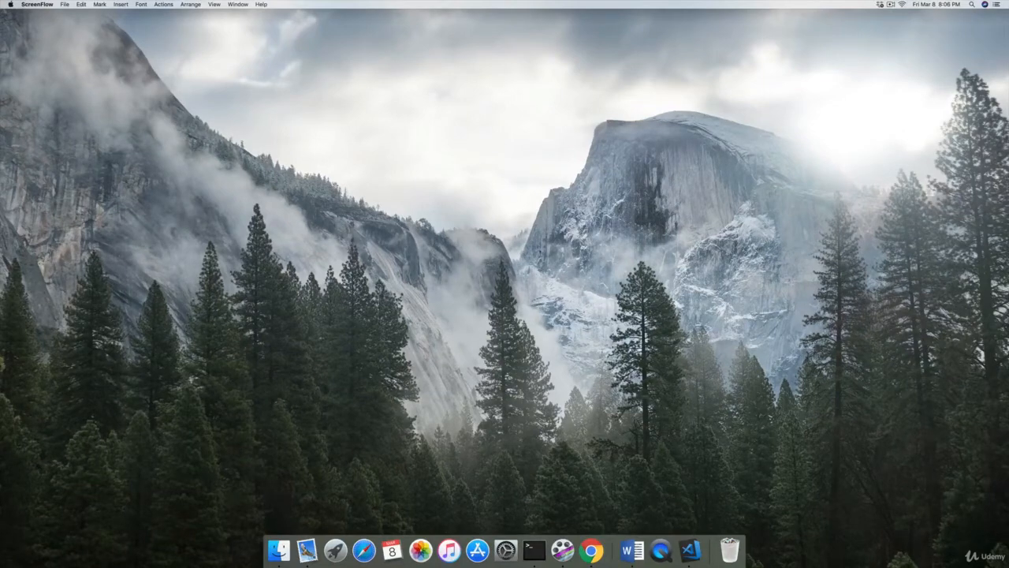
- Launch Terminal from the Dock and move into the desktop folder with 'cd desktop'
{"action": "left_click", "coordinate": [533, 550]}
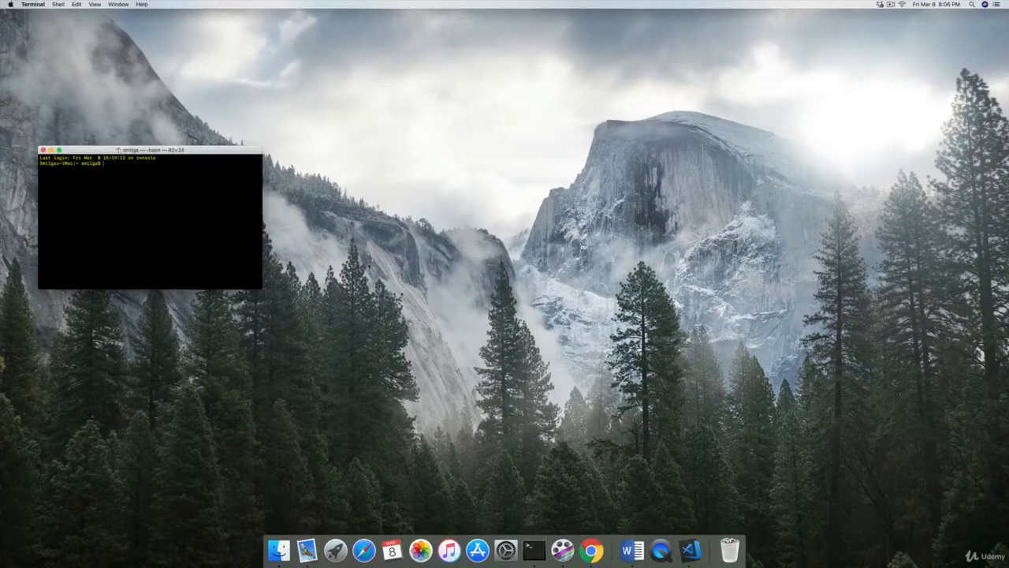
{"action": "type", "text": "cd"}
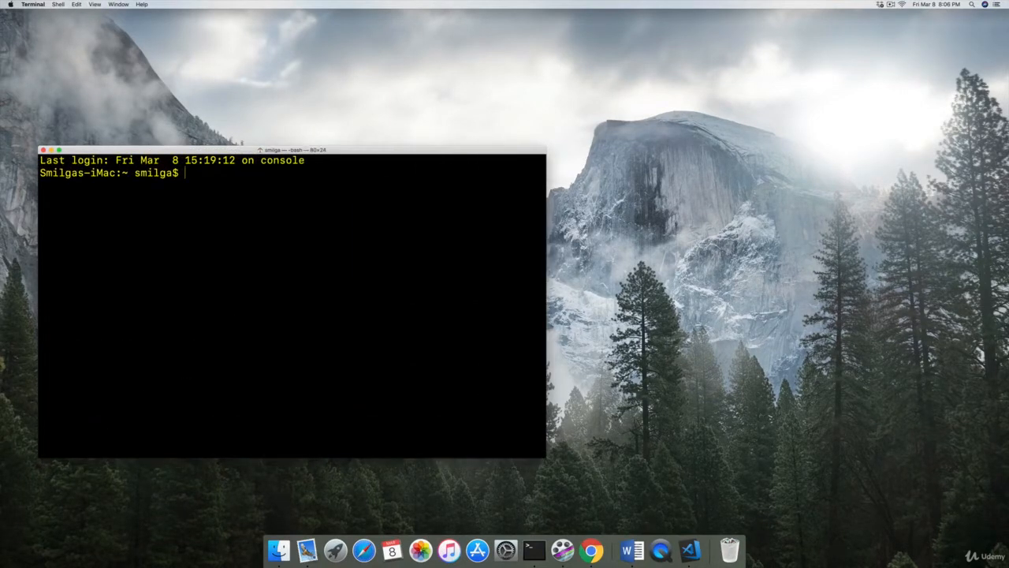
{"action": "type", "text": "cd desktop"}
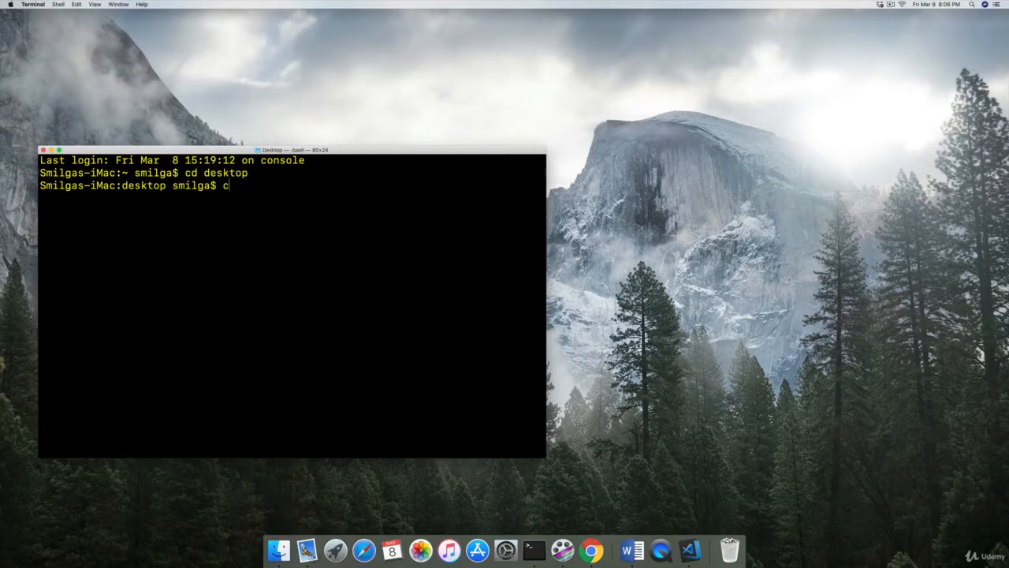
- Run 'create-react-app todo-list' to generate the new React project
{"action": "type", "text": "reate"}
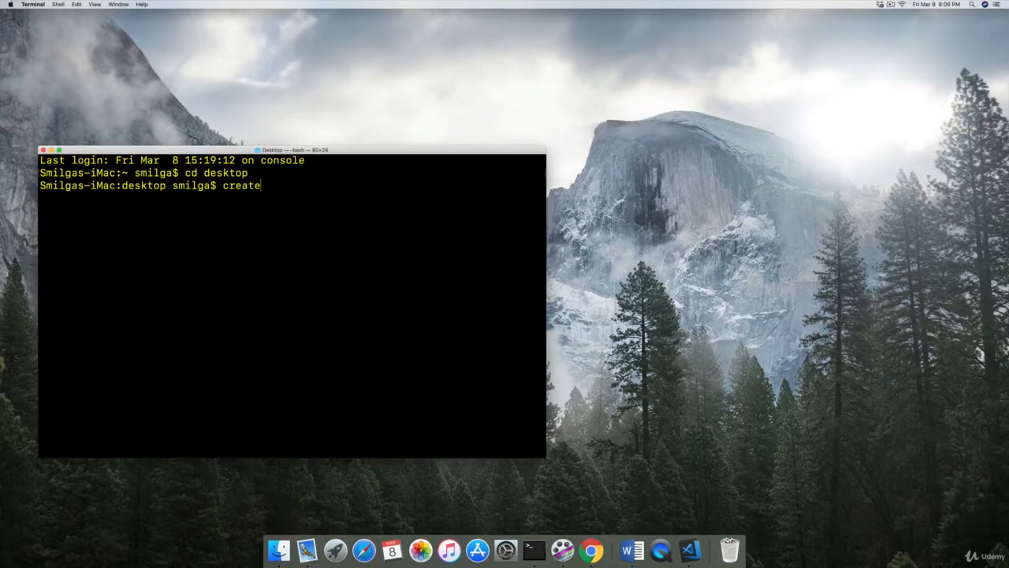
{"action": "type", "text": "-react-app"}
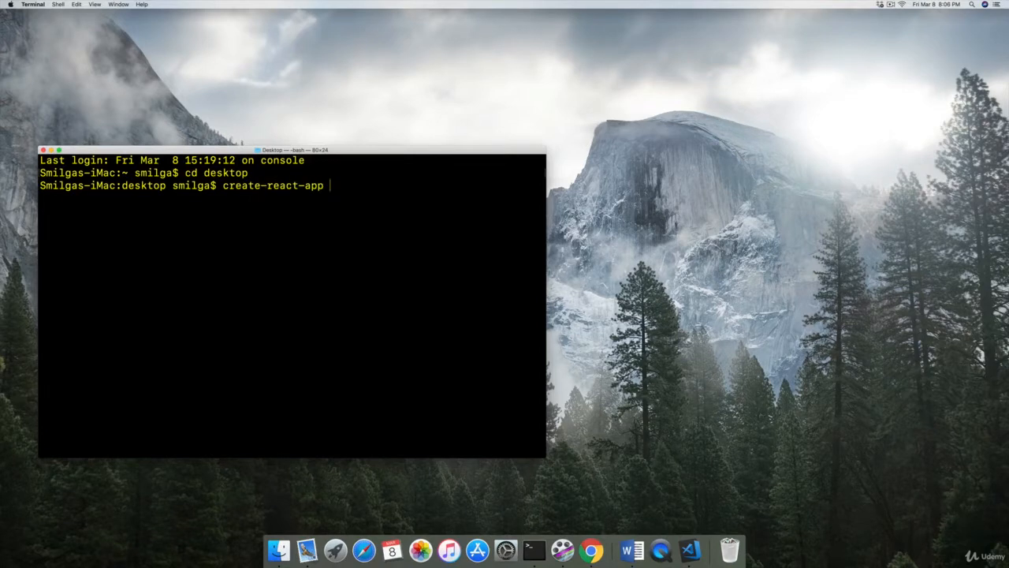
{"action": "type", "text": "todo-lis"}
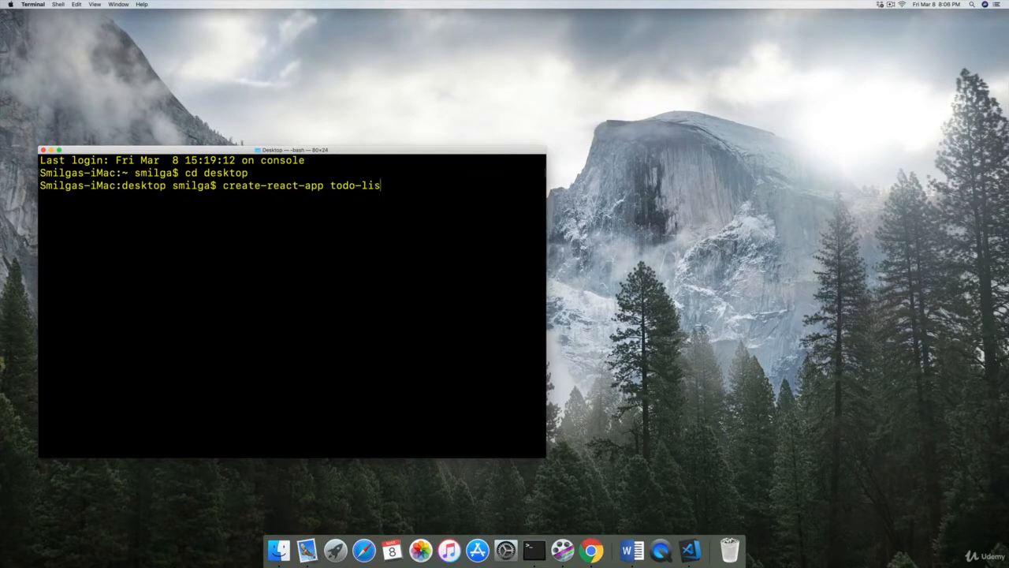
{"action": "key", "text": "enter"}
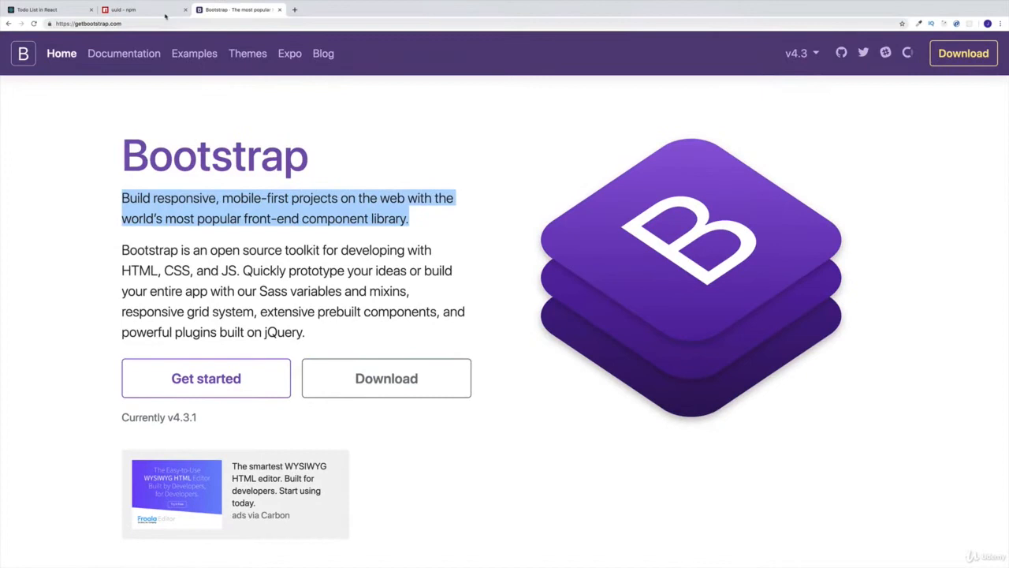
- Show the uuid package page on npm, briefly highlighting the package name
{"action": "left_click", "coordinate": [142, 10]}
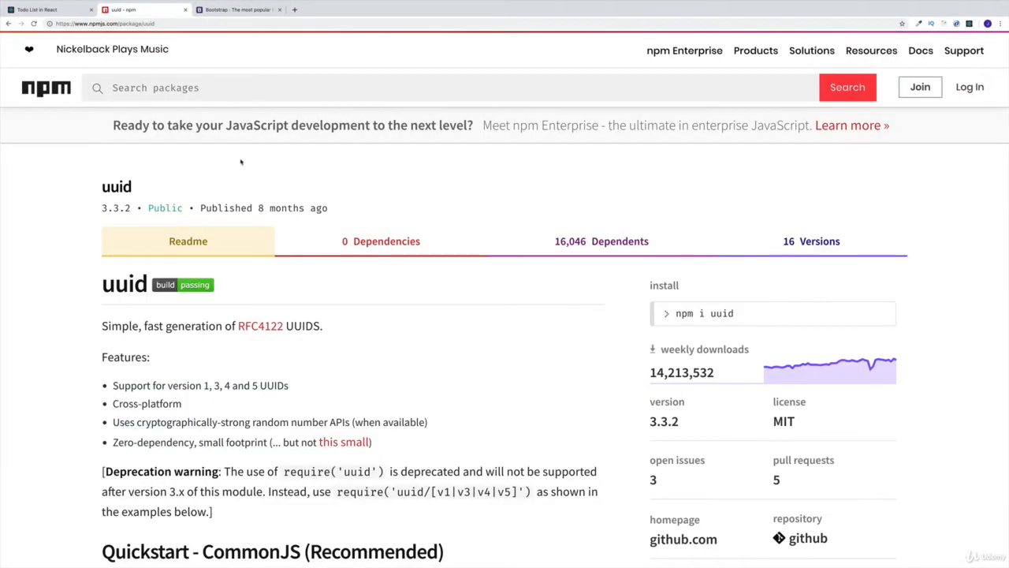
{"action": "double_click", "coordinate": [117, 186]}
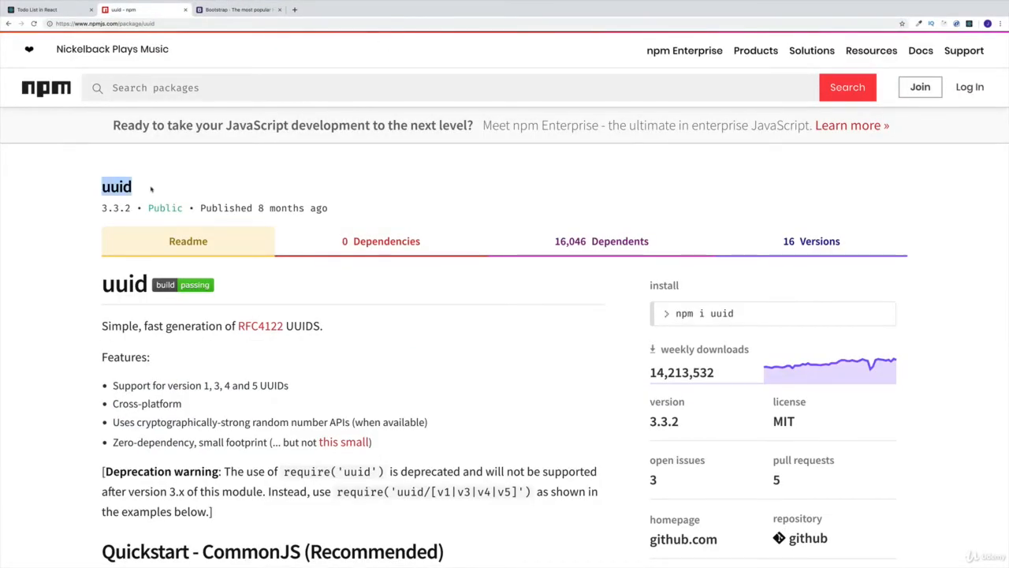
{"action": "left_click", "coordinate": [117, 187]}
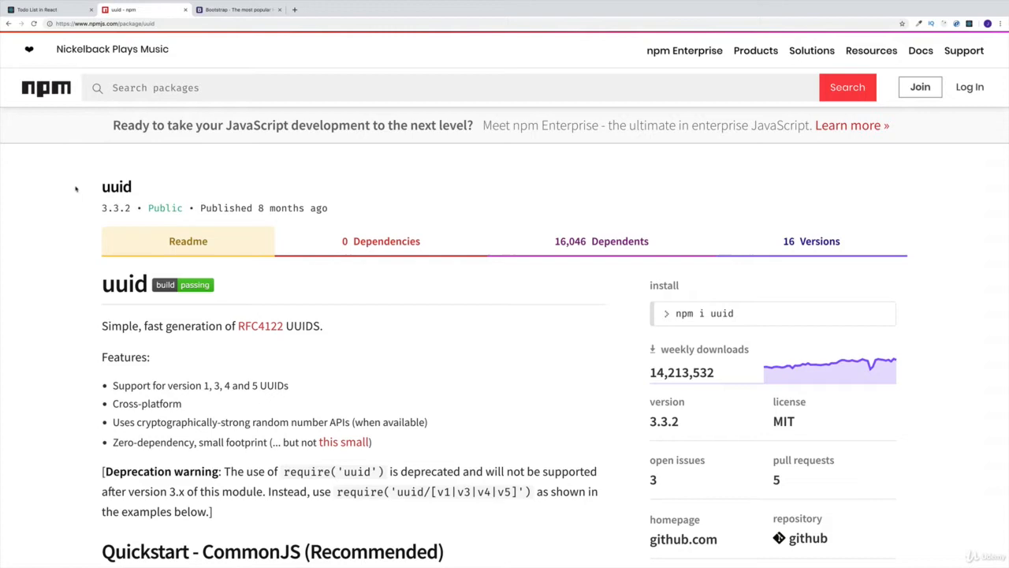
{"action": "mouse_move", "coordinate": [175, 167]}
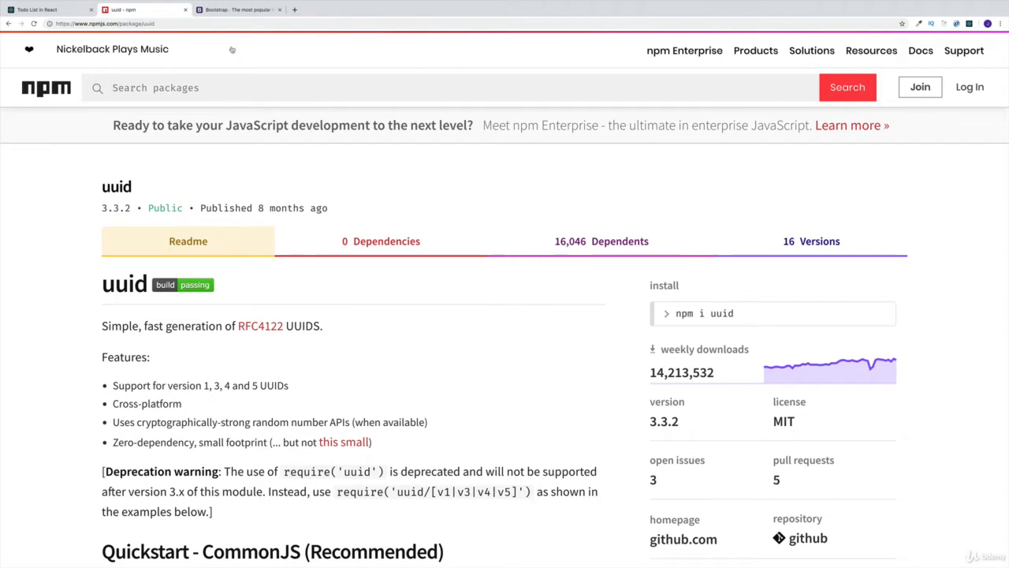
- View the deployed Todo List in React demo, then return to the Bootstrap homepage
{"action": "left_click", "coordinate": [47, 10]}
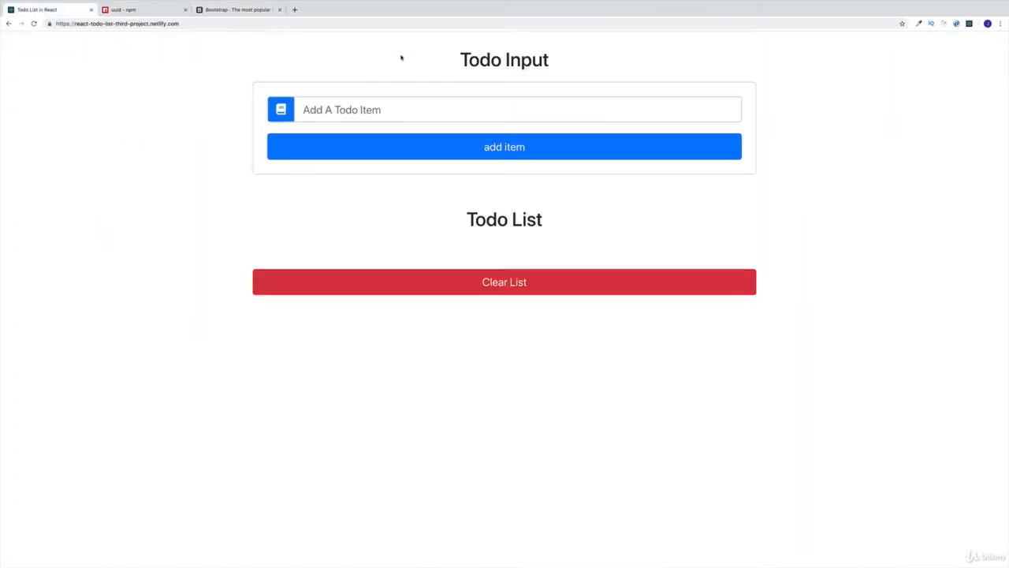
{"action": "mouse_move", "coordinate": [423, 224]}
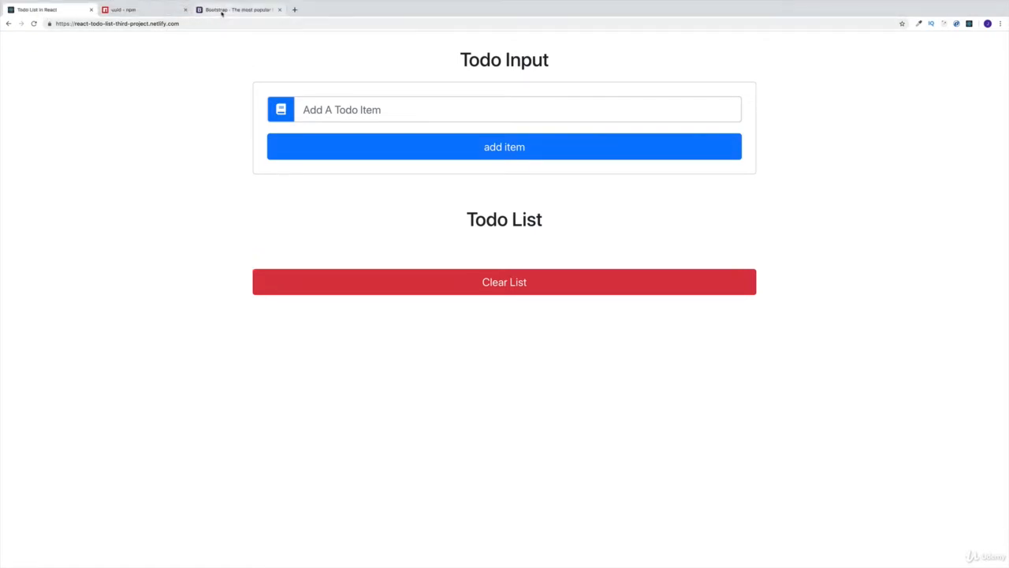
{"action": "left_click", "coordinate": [236, 9]}
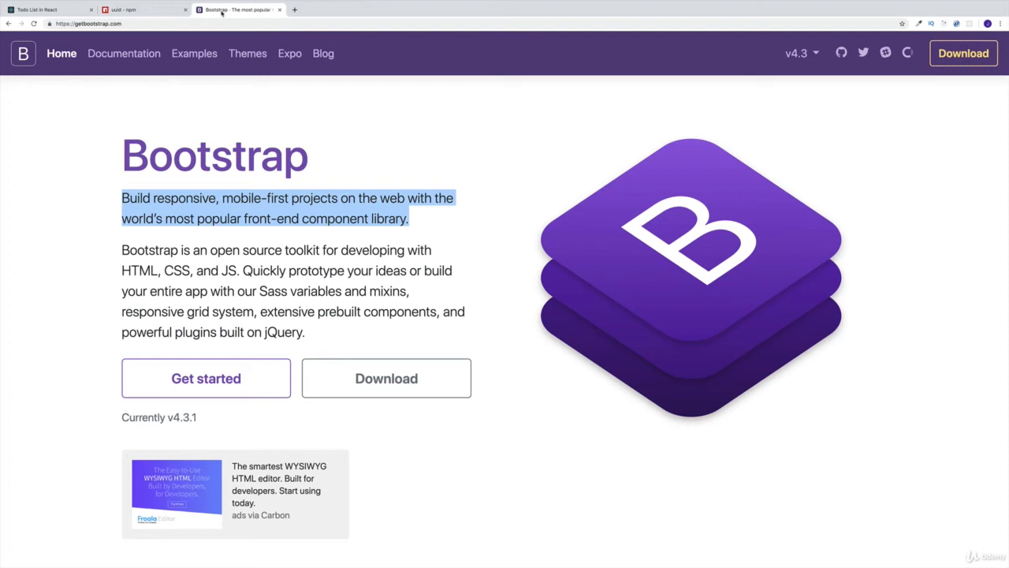
- Highlight the Bootstrap heading and the 'most popular component library' phrase in the hero text
{"action": "left_click", "coordinate": [199, 123]}
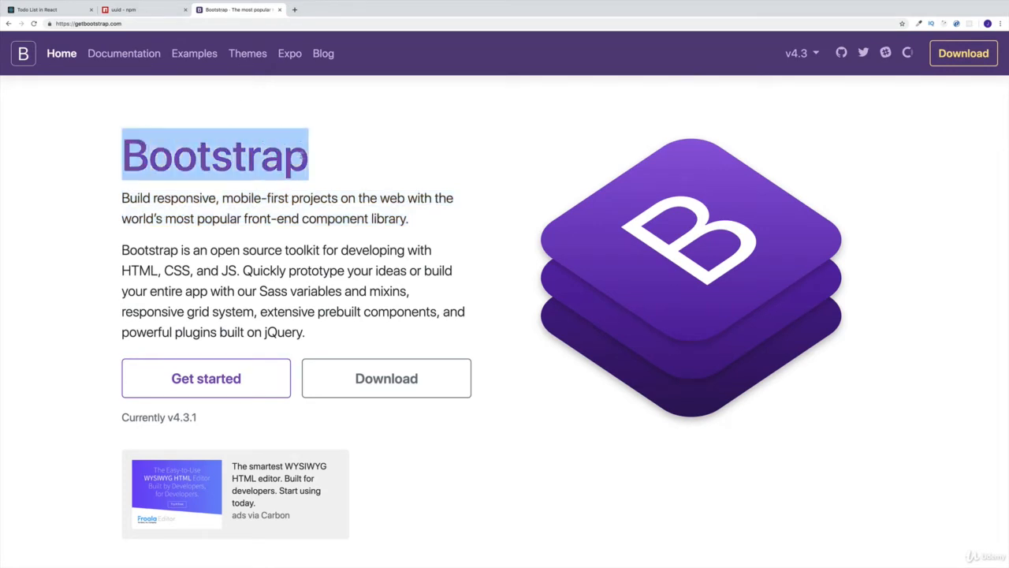
{"action": "mouse_move", "coordinate": [275, 103]}
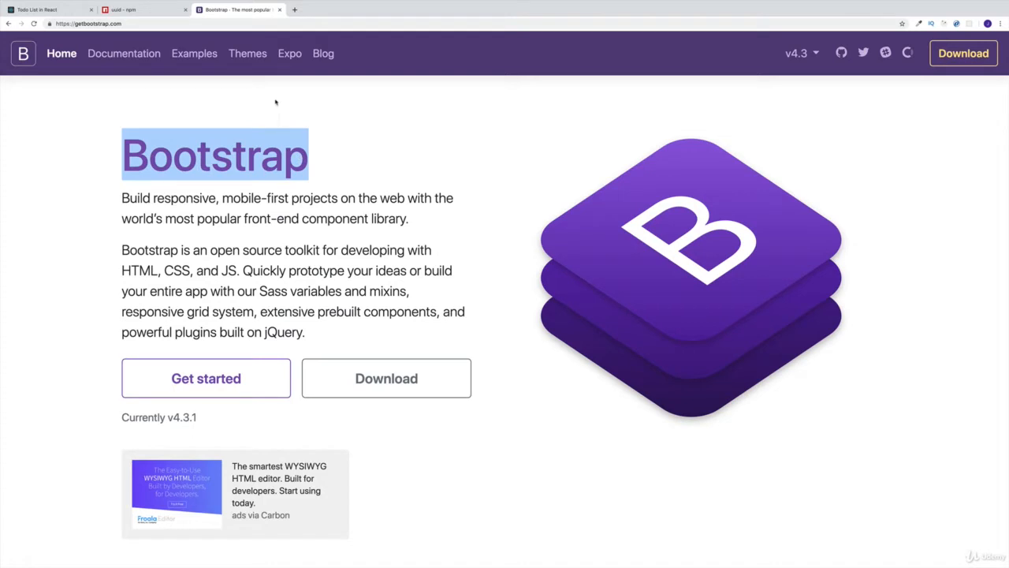
{"action": "left_click", "coordinate": [271, 102]}
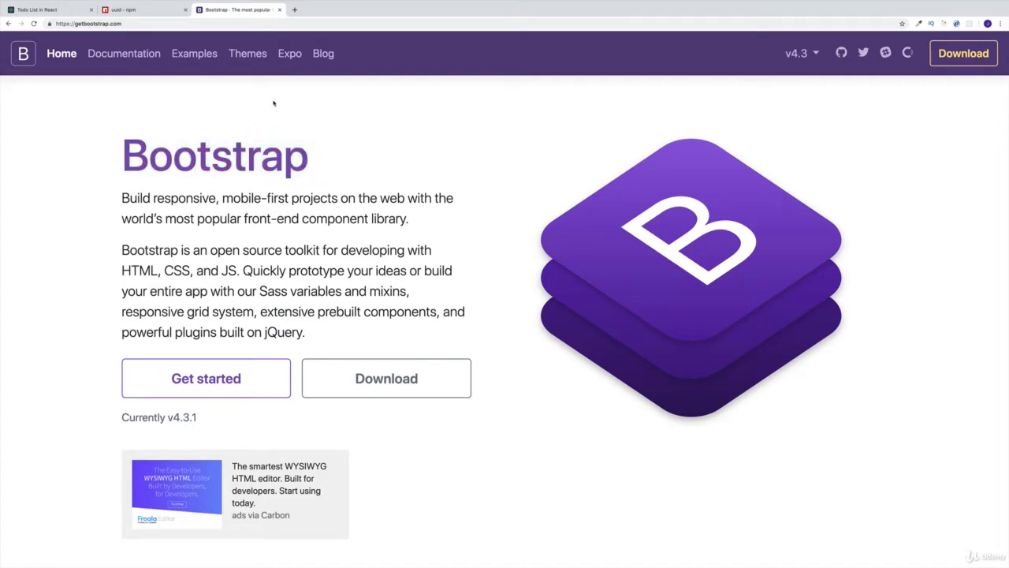
{"action": "left_click_drag", "start_coordinate": [172, 217], "coordinate": [284, 218]}
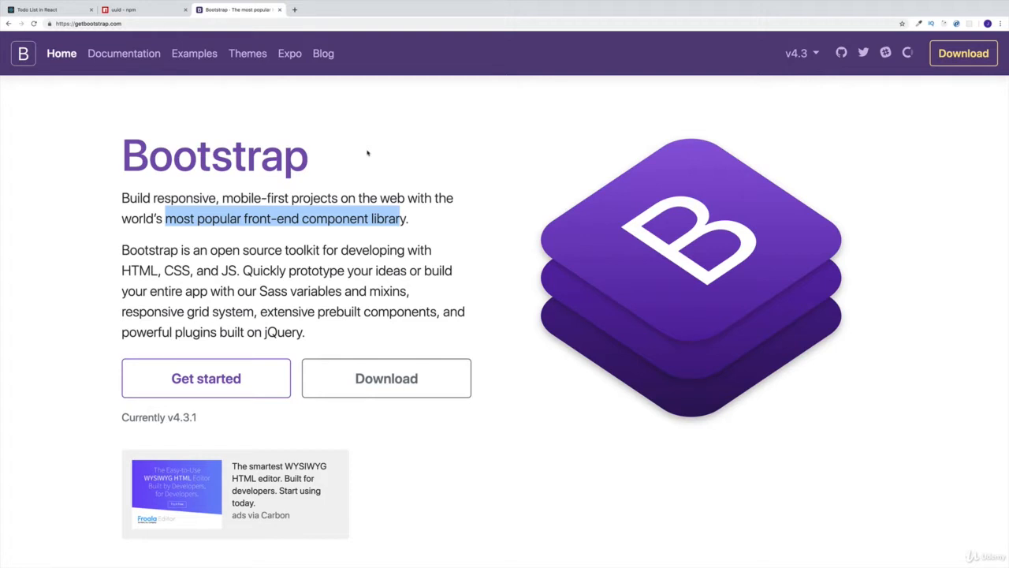
{"action": "mouse_move", "coordinate": [247, 54]}
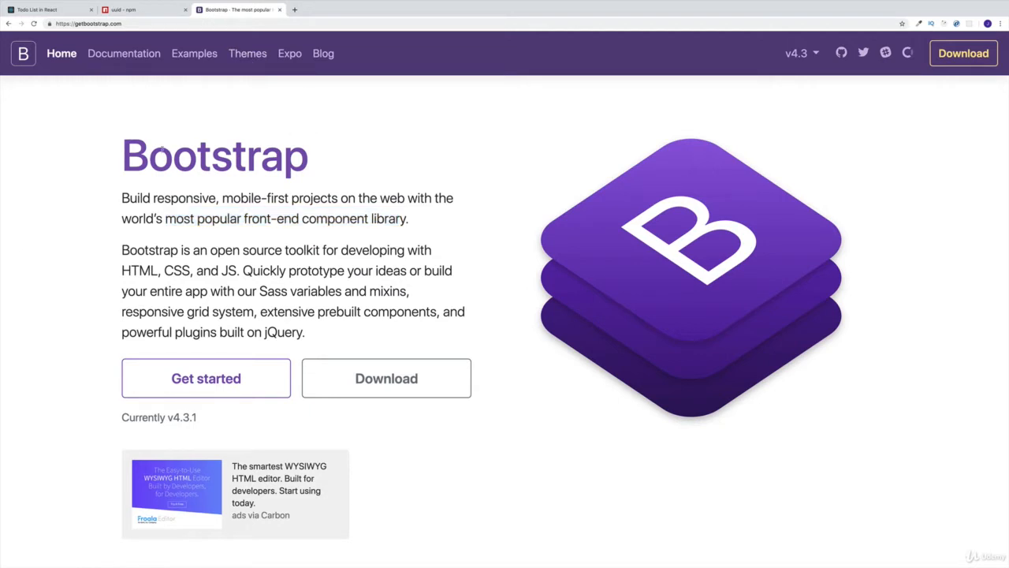
{"action": "double_click", "coordinate": [215, 154]}
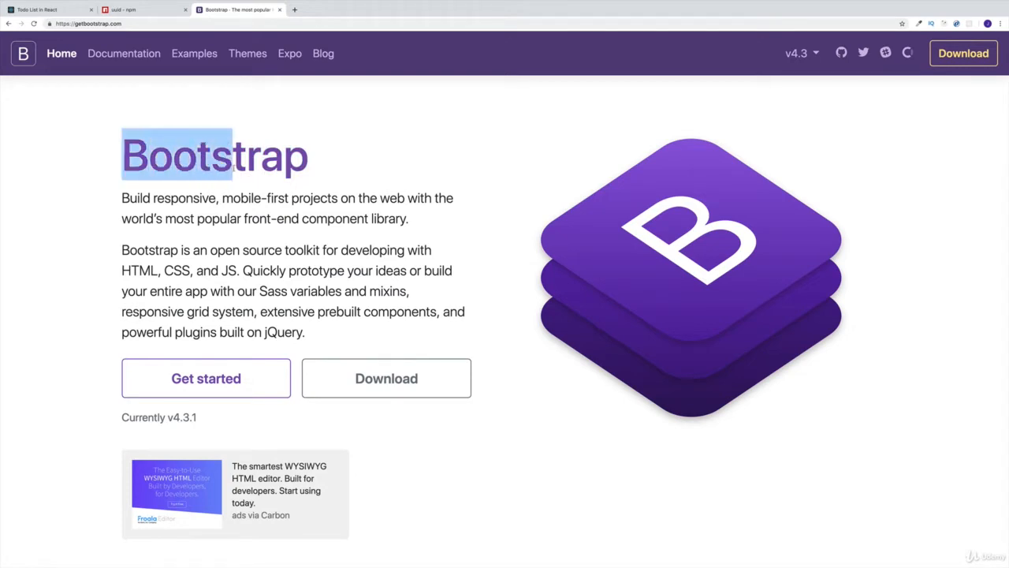
{"action": "left_click", "coordinate": [246, 110]}
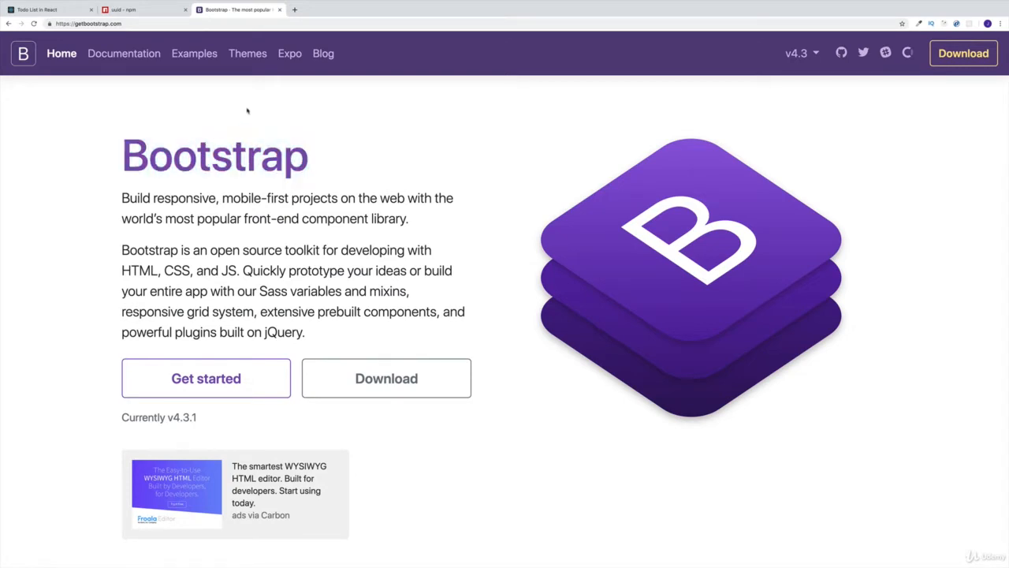
{"action": "mouse_move", "coordinate": [113, 87]}
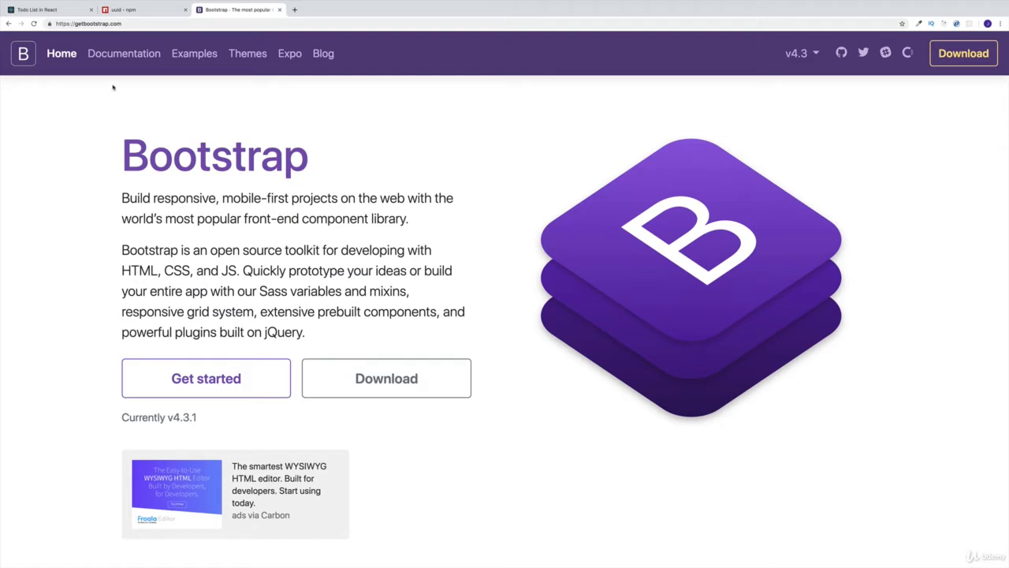
- Go to the getting-started Introduction page via Documentation in the top navigation
{"action": "left_click", "coordinate": [123, 54]}
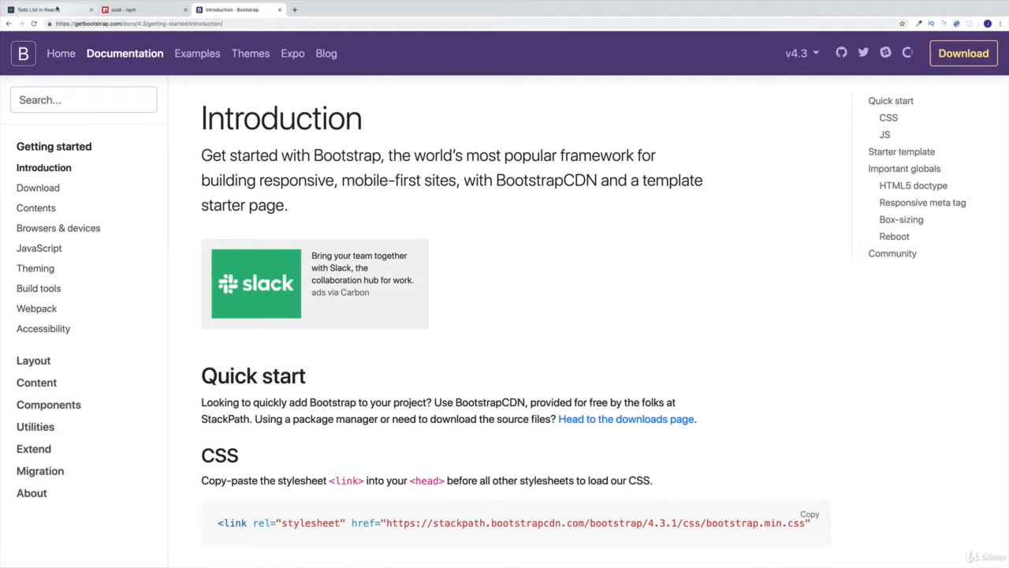
- Revisit the todo list demo tab, then switch back to the Bootstrap documentation tab
{"action": "left_click", "coordinate": [48, 9]}
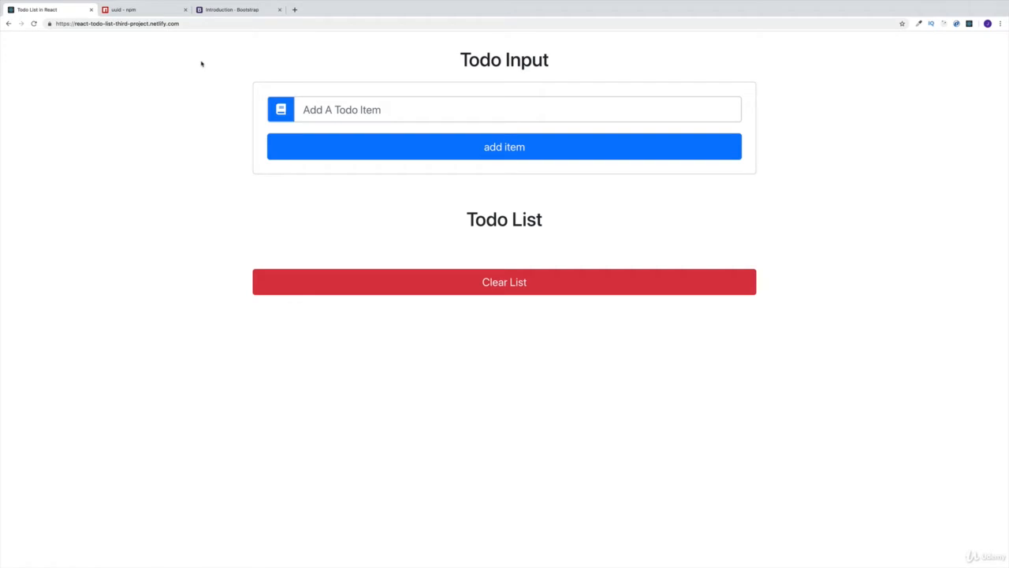
{"action": "mouse_move", "coordinate": [442, 53]}
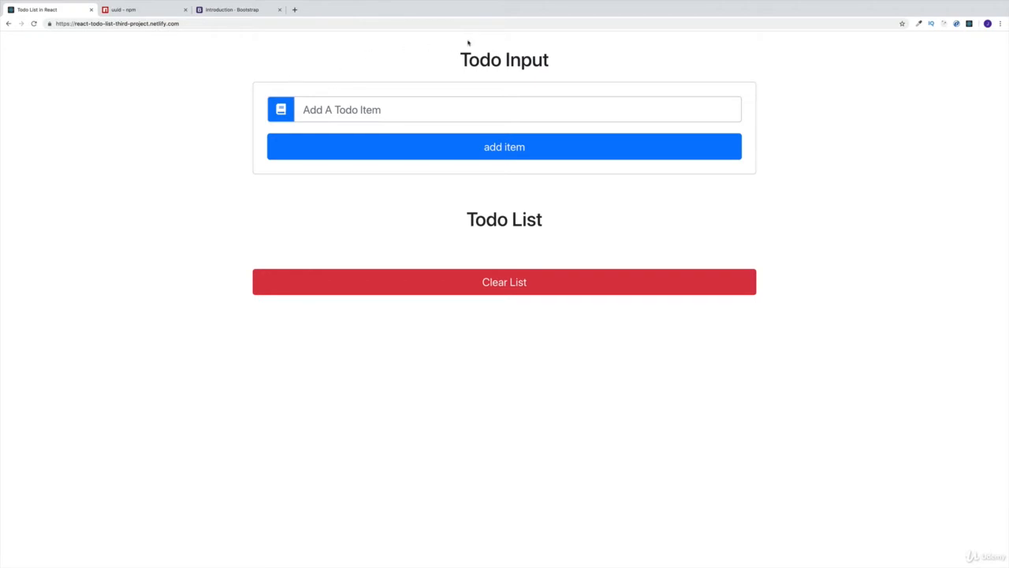
{"action": "mouse_move", "coordinate": [306, 224]}
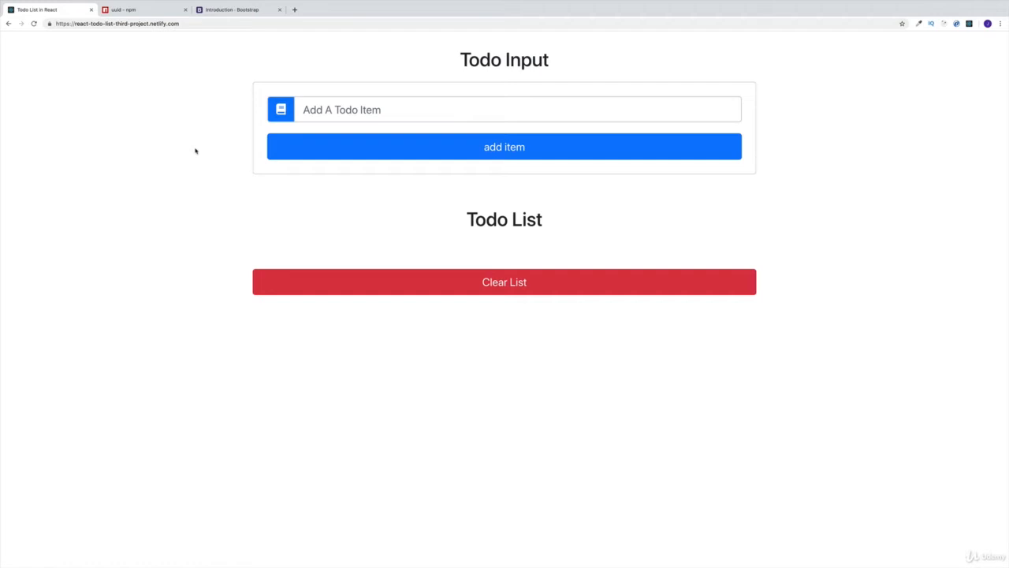
{"action": "mouse_move", "coordinate": [417, 219]}
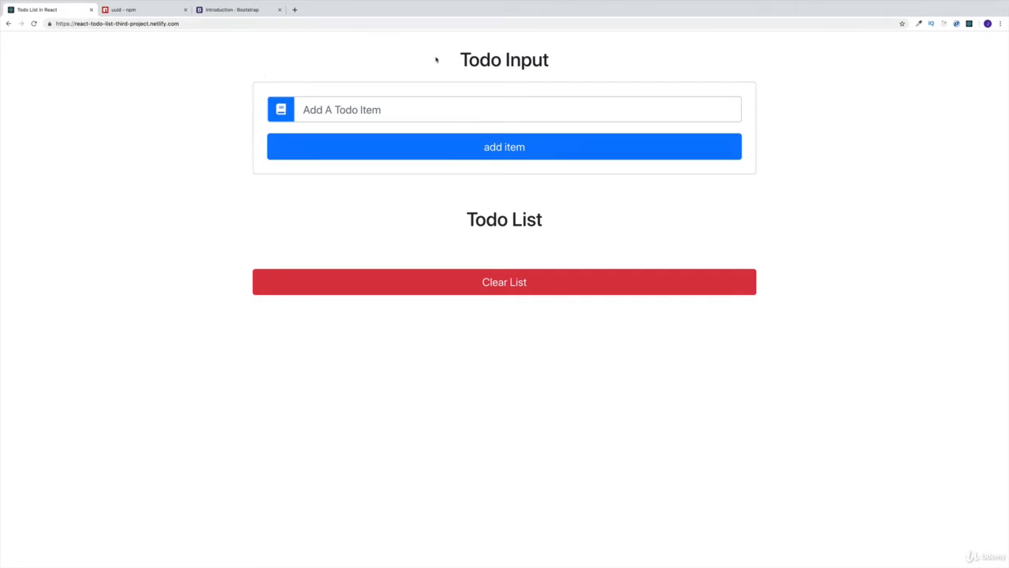
{"action": "mouse_move", "coordinate": [331, 52]}
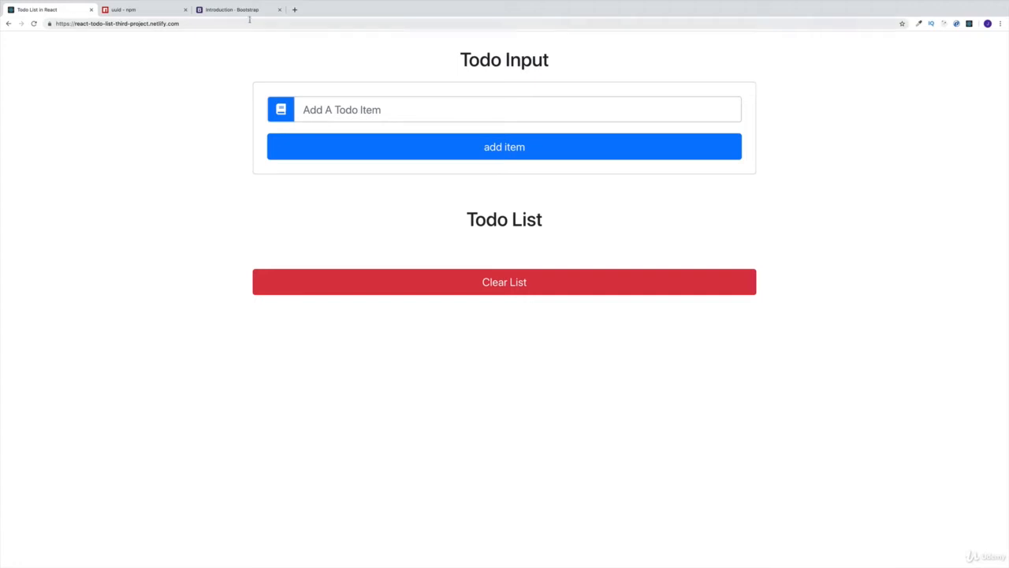
{"action": "left_click", "coordinate": [237, 10]}
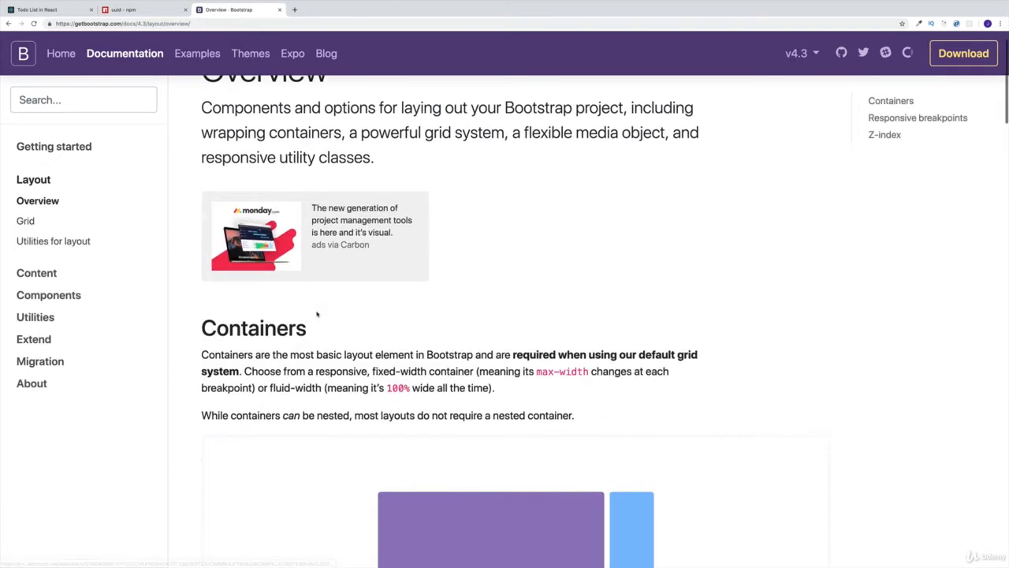
- Review the Containers example on the Overview page, then move to the Grid system documentation
{"action": "scroll", "scroll_direction": "down", "scroll_amount": 3}
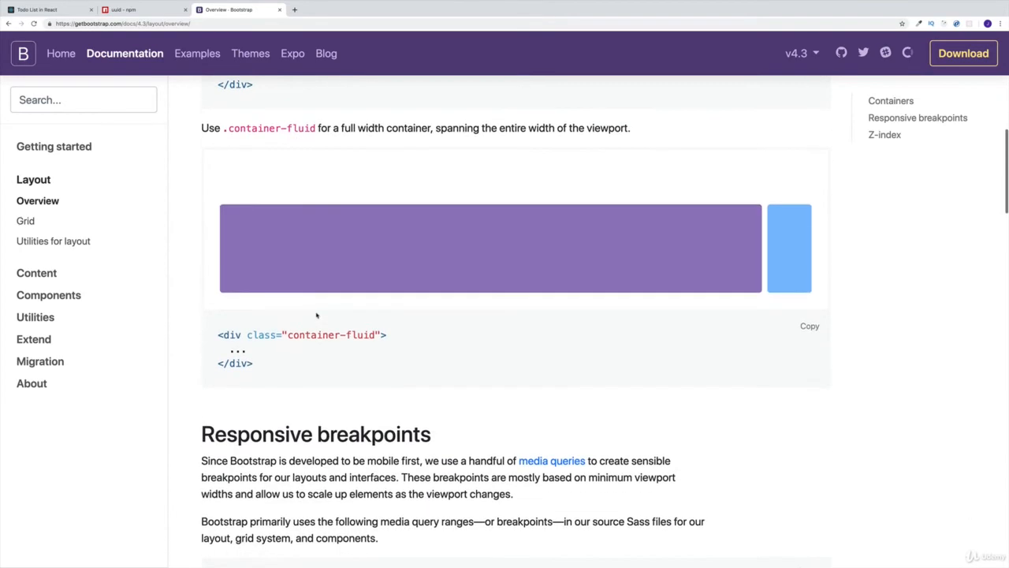
{"action": "scroll", "scroll_direction": "down", "scroll_amount": 3}
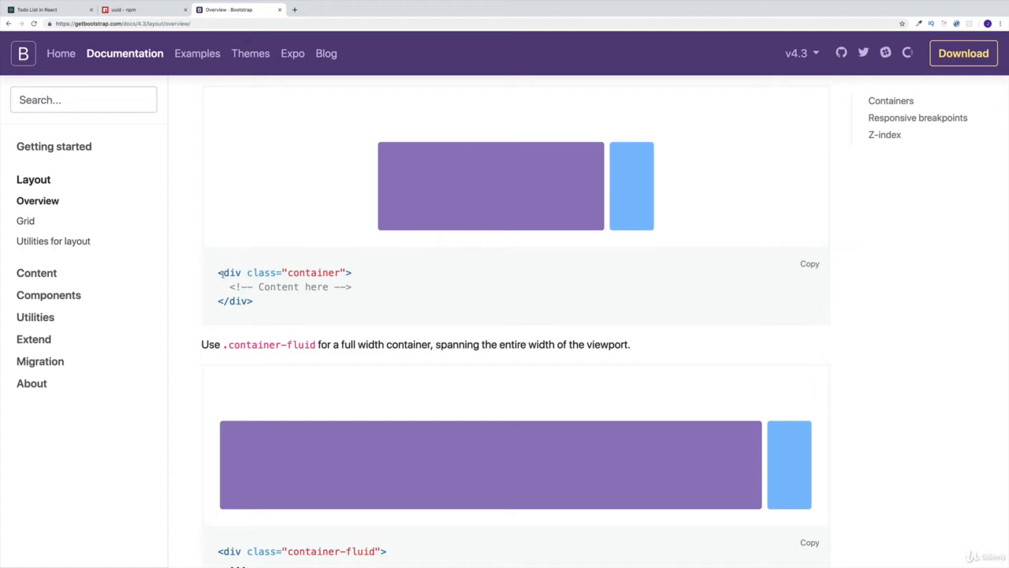
{"action": "double_click", "coordinate": [230, 271]}
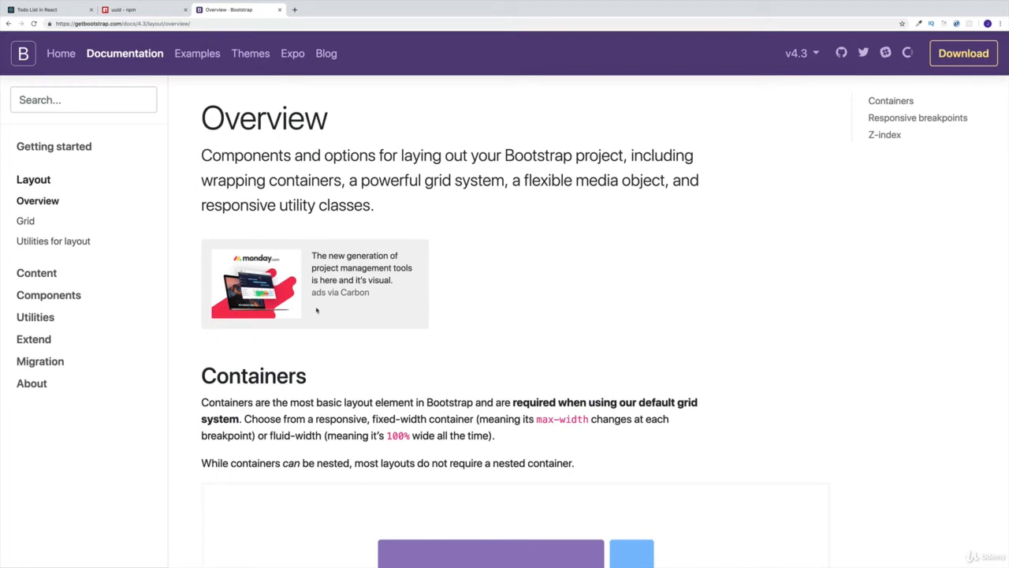
{"action": "left_click", "coordinate": [26, 221]}
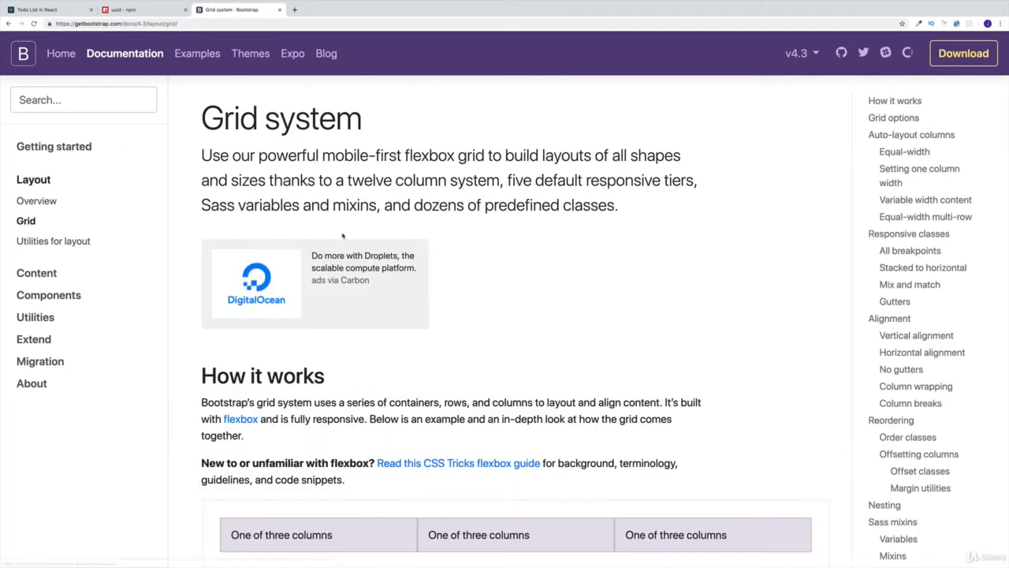
{"action": "scroll", "scroll_direction": "down", "scroll_amount": 3}
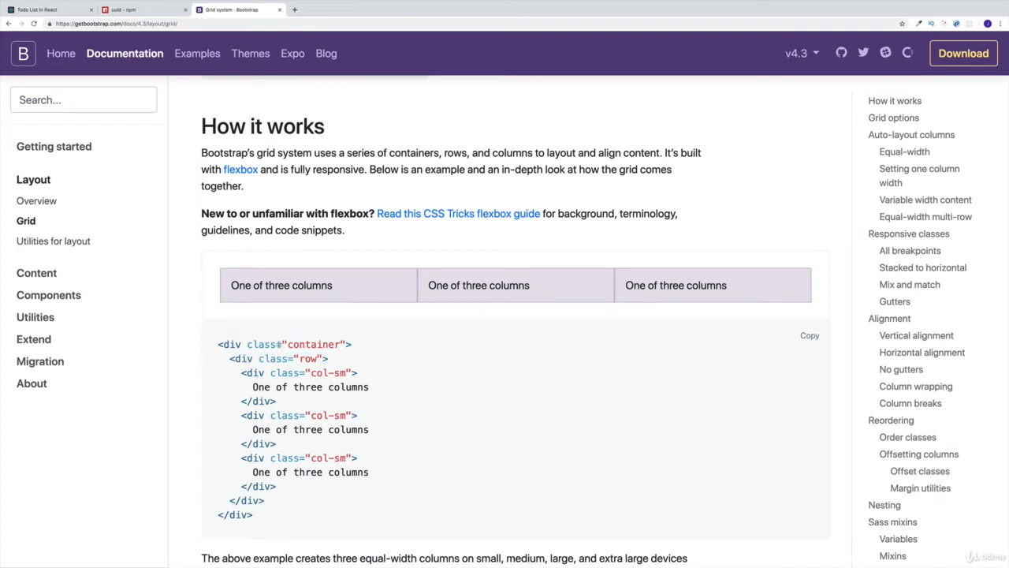
- Highlight the container, row and col-sm class names in the How it works three-column example
{"action": "double_click", "coordinate": [313, 344]}
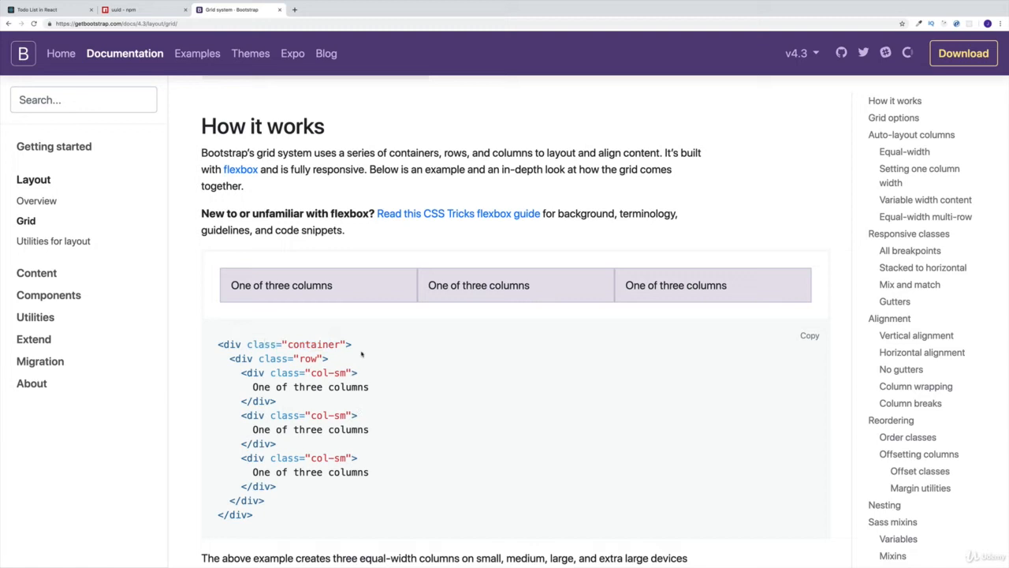
{"action": "double_click", "coordinate": [313, 344]}
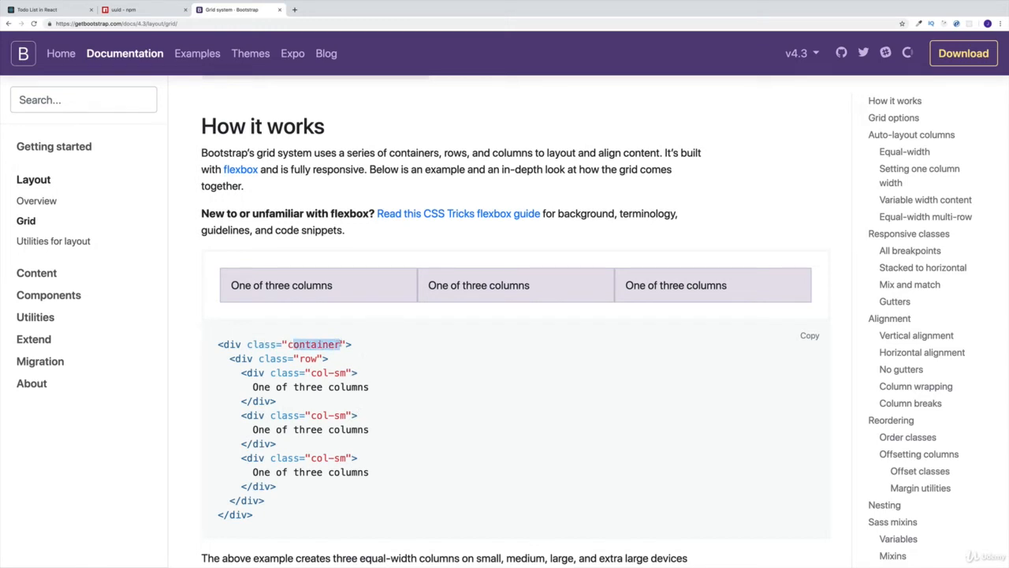
{"action": "mouse_move", "coordinate": [306, 319]}
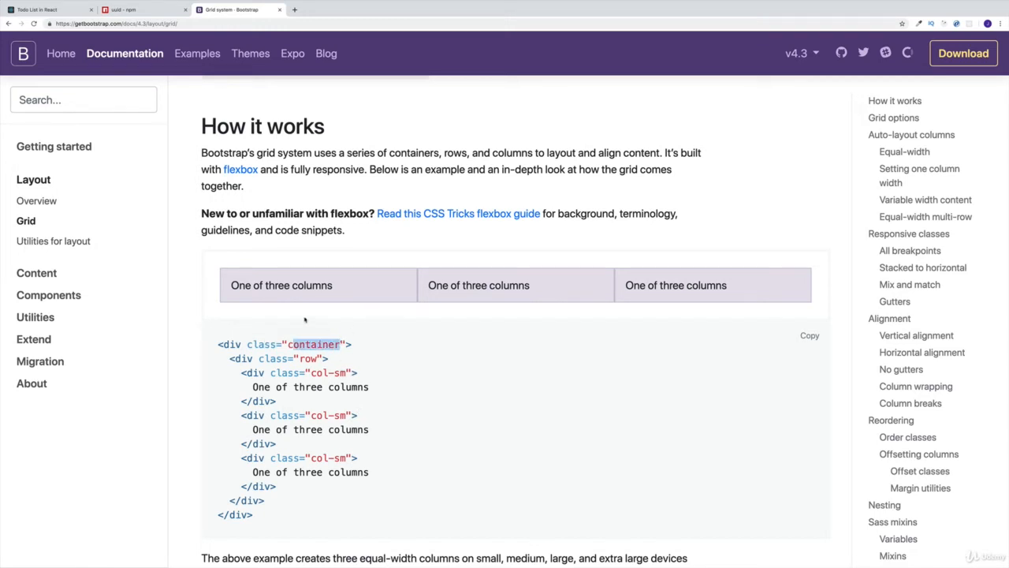
{"action": "mouse_move", "coordinate": [772, 274]}
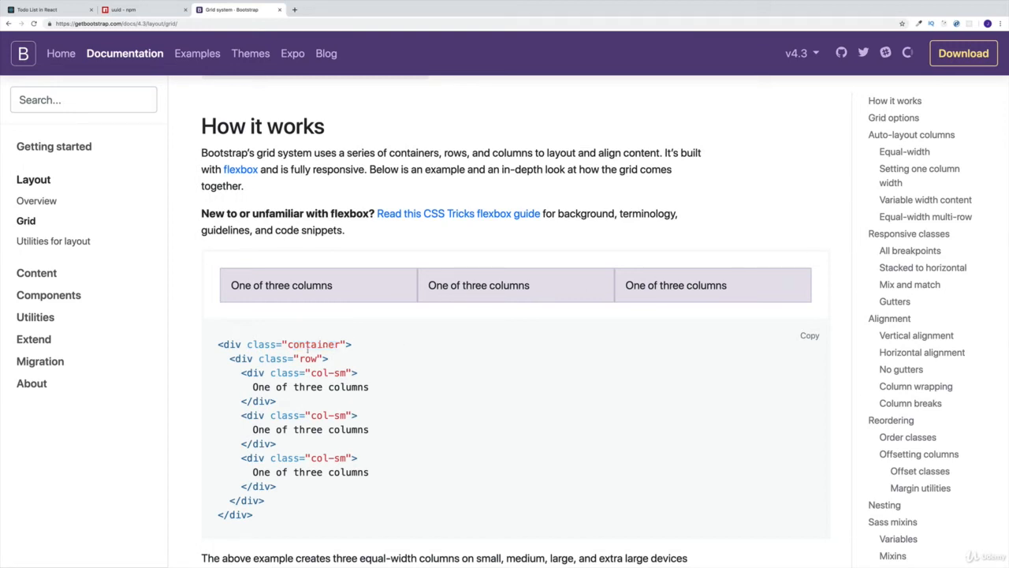
{"action": "double_click", "coordinate": [312, 344]}
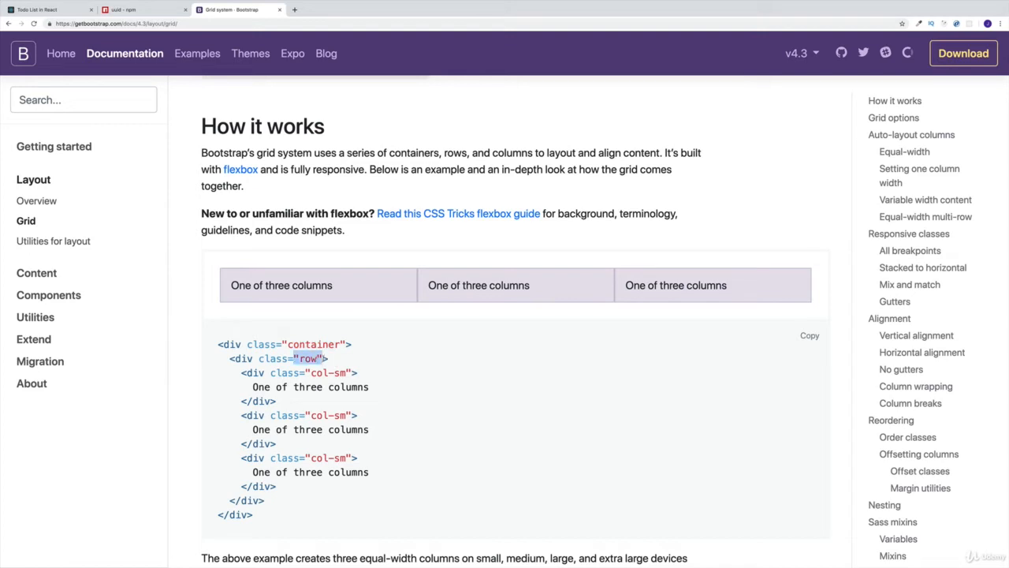
{"action": "mouse_move", "coordinate": [386, 331]}
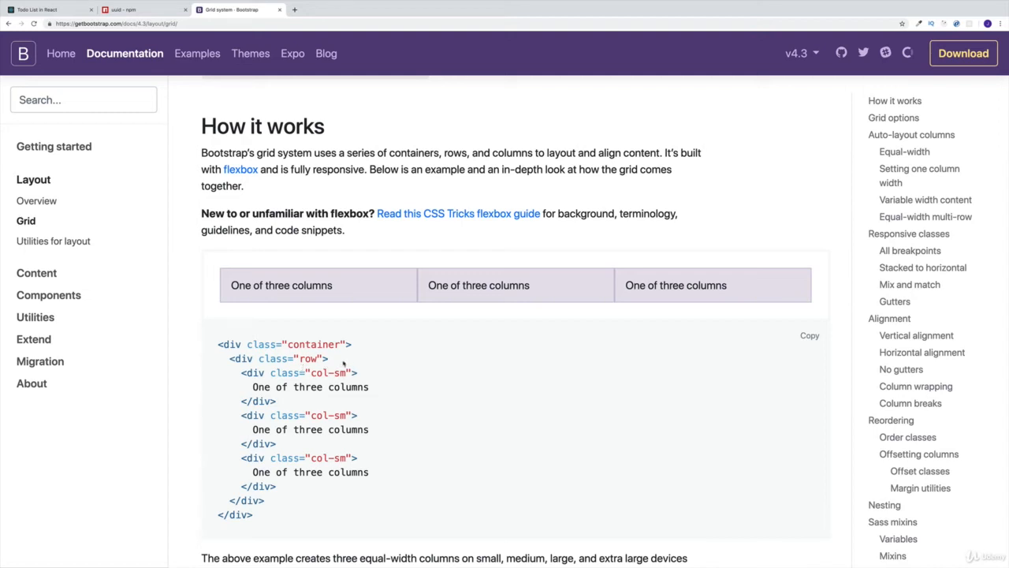
{"action": "double_click", "coordinate": [298, 344]}
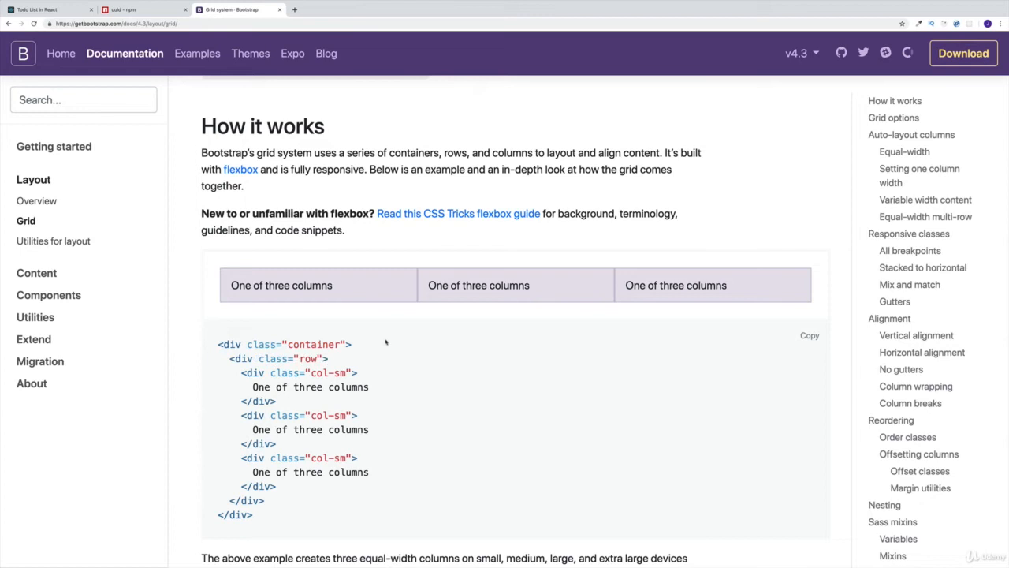
{"action": "double_click", "coordinate": [315, 343]}
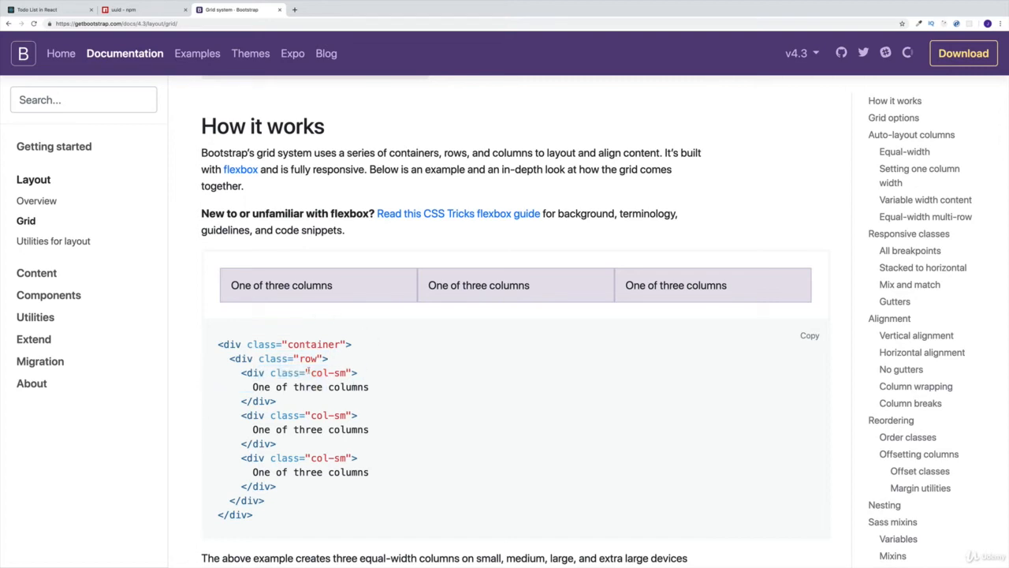
{"action": "double_click", "coordinate": [309, 358]}
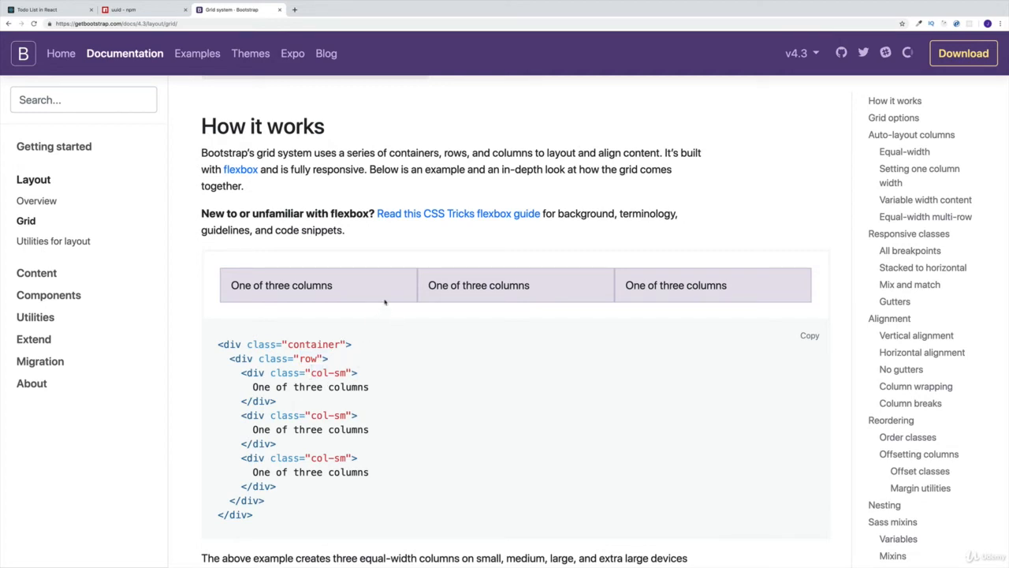
{"action": "scroll", "scroll_direction": "down", "scroll_amount": 3}
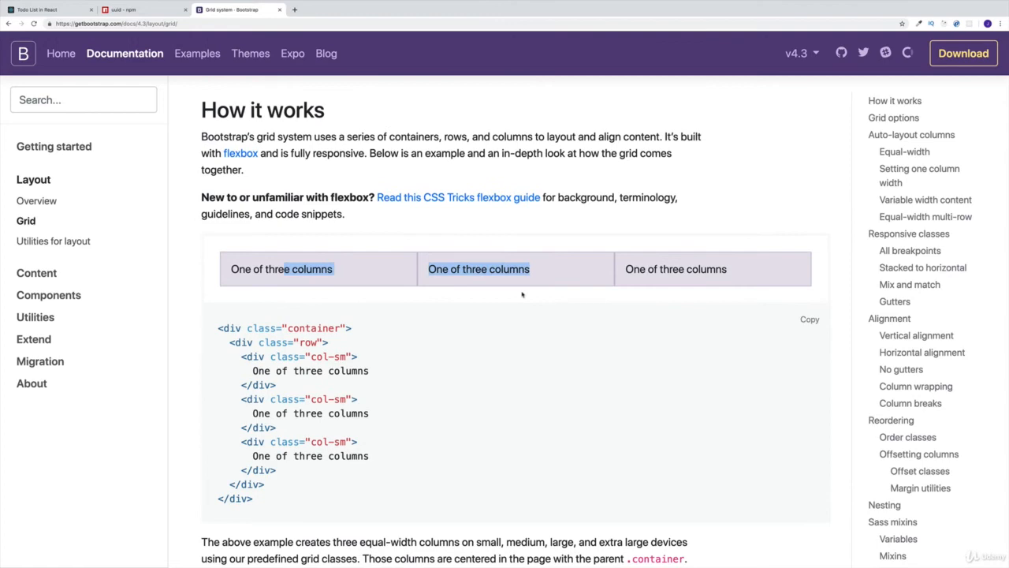
{"action": "scroll", "scroll_direction": "down", "scroll_amount": 3}
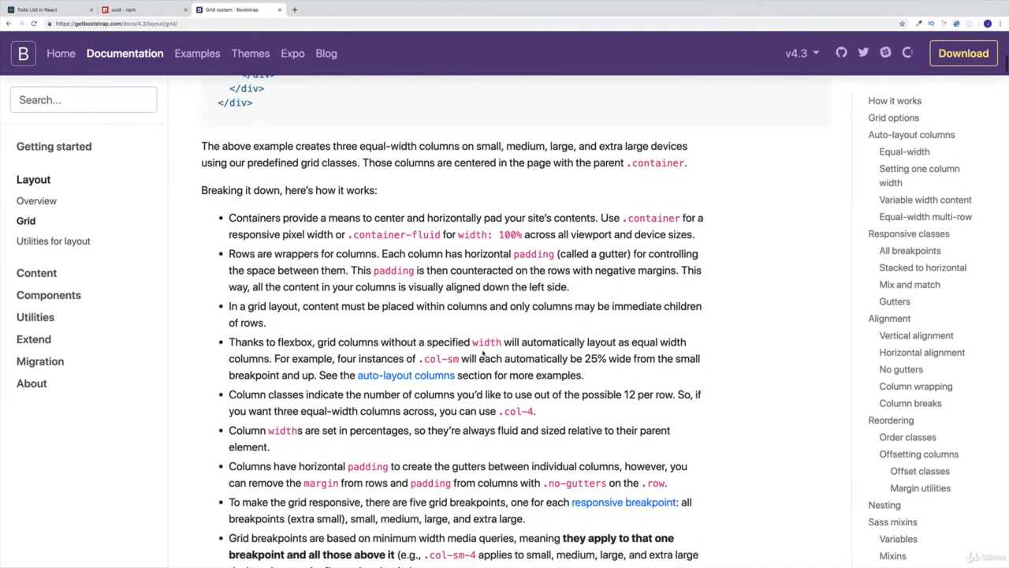
{"action": "scroll", "scroll_direction": "down", "scroll_amount": 3}
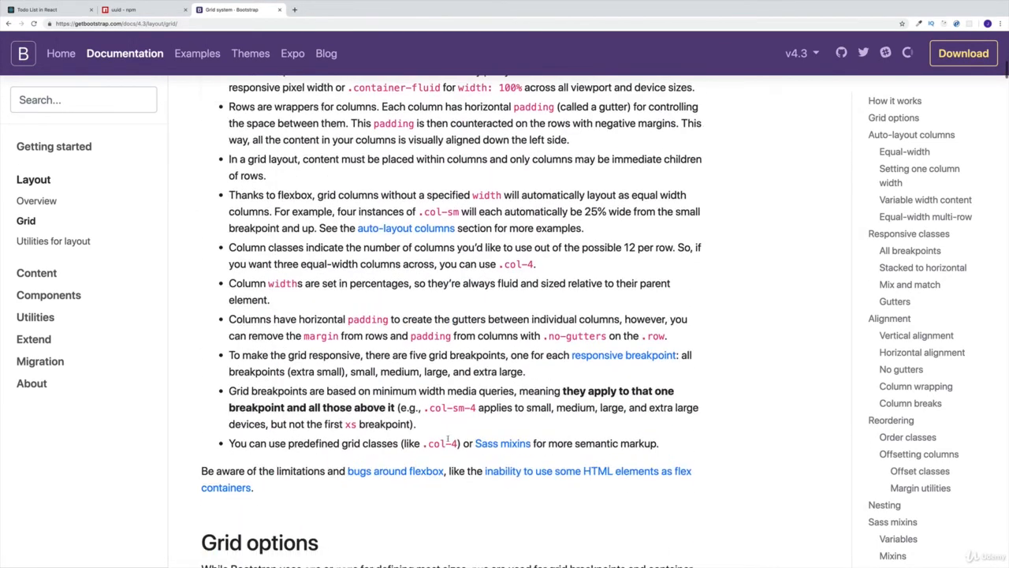
{"action": "double_click", "coordinate": [449, 407]}
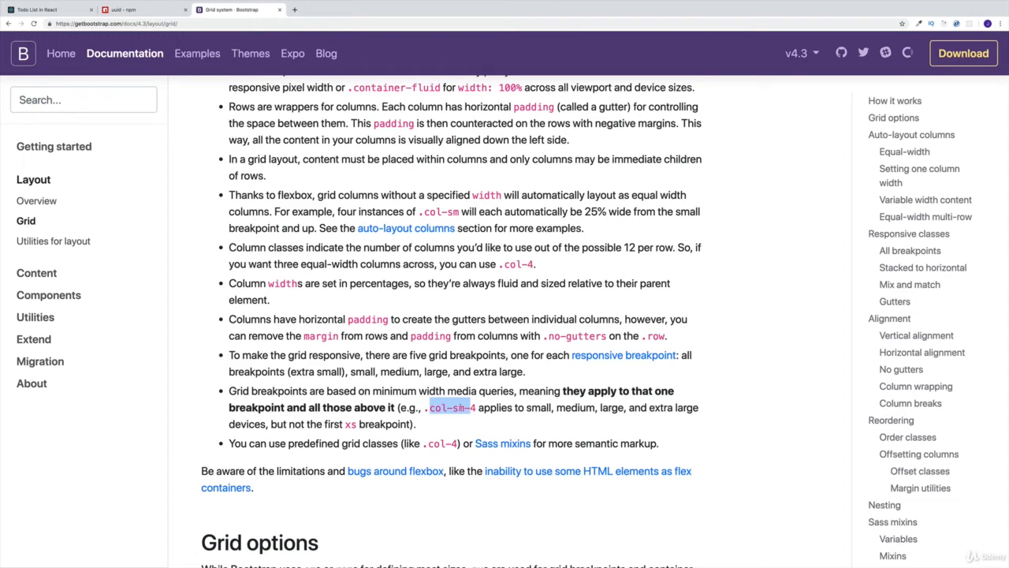
{"action": "scroll", "scroll_direction": "down", "scroll_amount": 3}
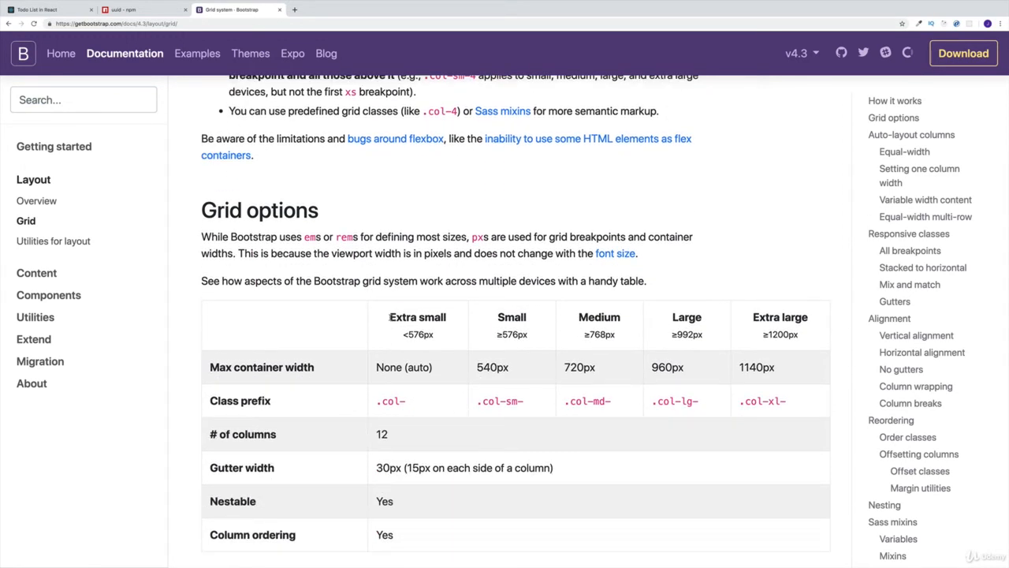
{"action": "double_click", "coordinate": [416, 317]}
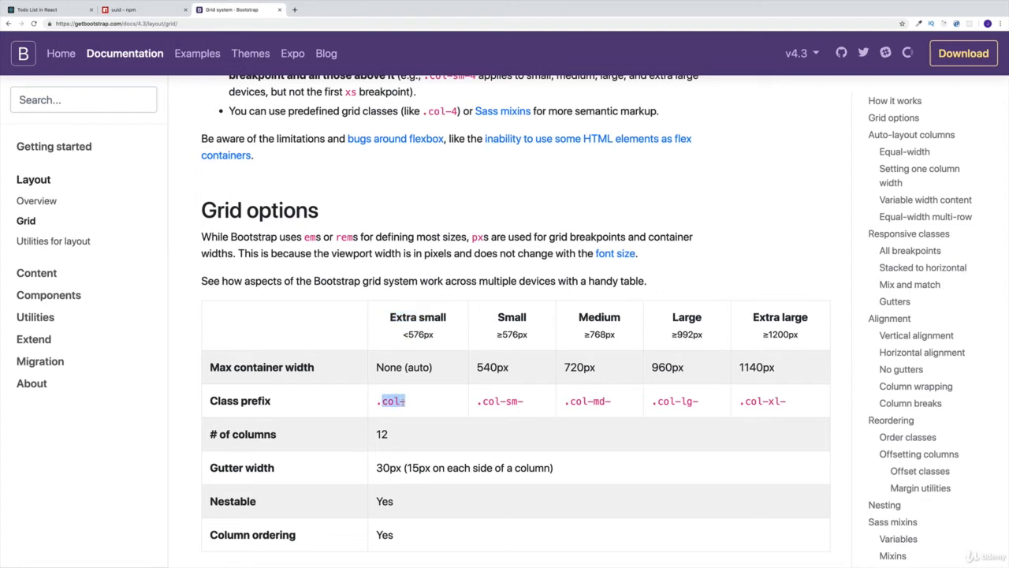
{"action": "scroll", "scroll_direction": "down", "scroll_amount": 3}
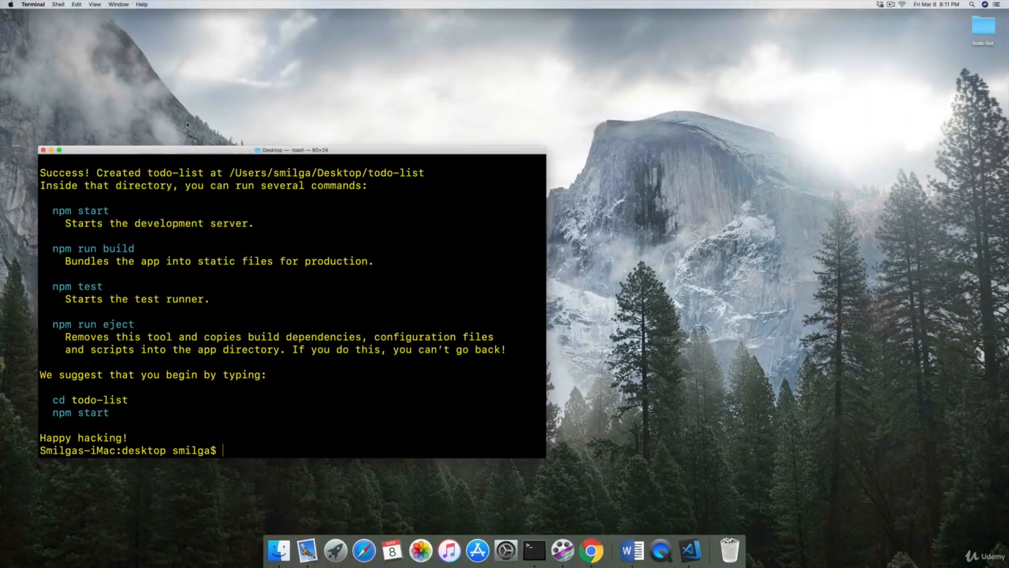
{"action": "mouse_move", "coordinate": [148, 330]}
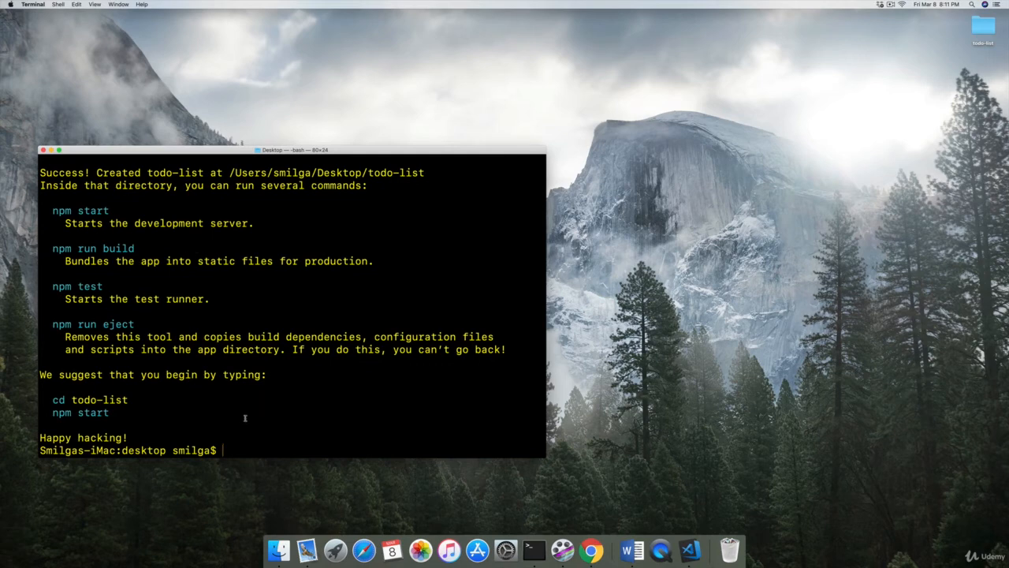
{"action": "mouse_move", "coordinate": [334, 394]}
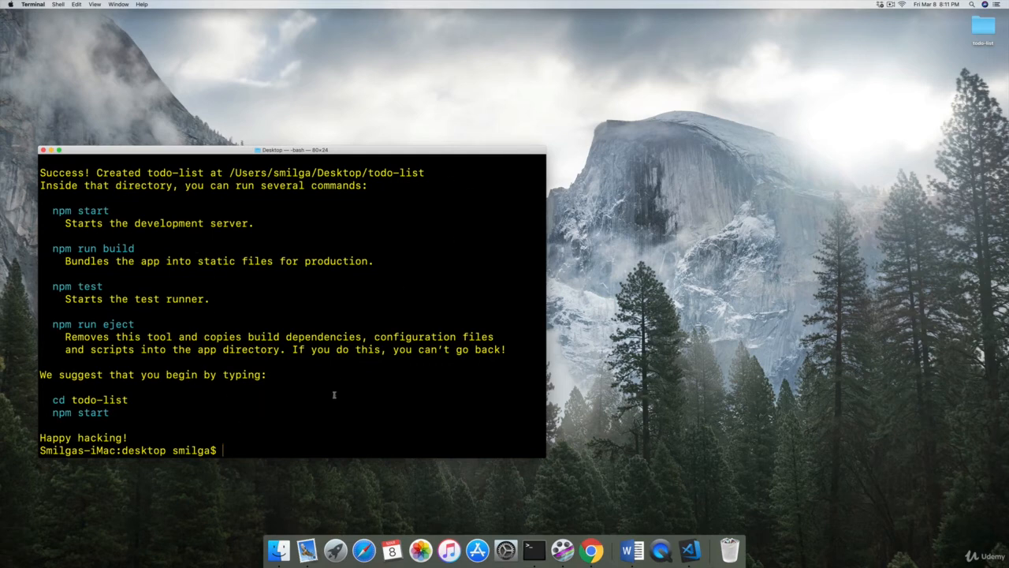
{"action": "mouse_move", "coordinate": [298, 425]}
{"action": "type", "text": "cd t"}
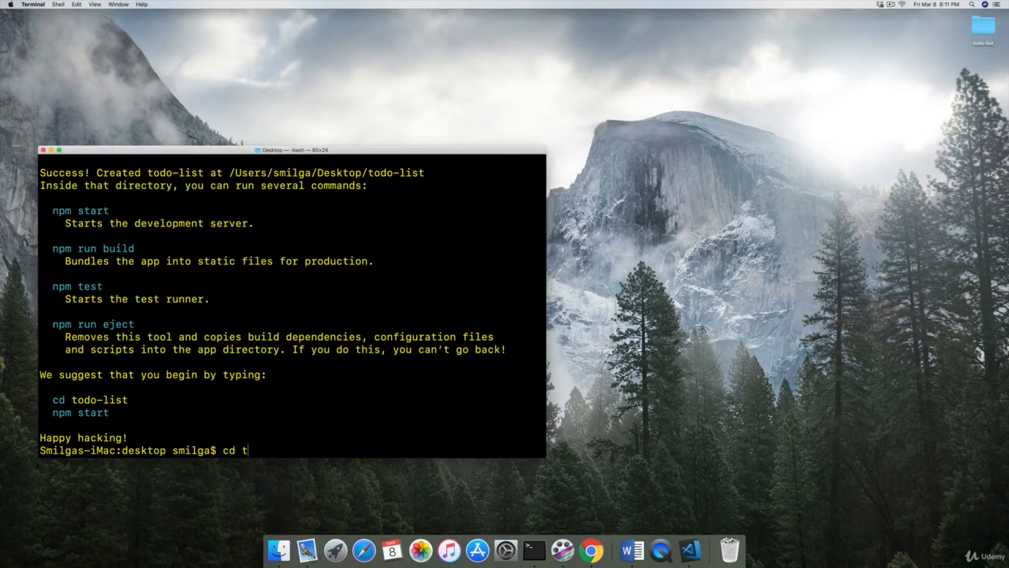
- Move into todo-list and run 'npm install --save uuid bootstrap'
{"action": "type", "text": "odo-list"}
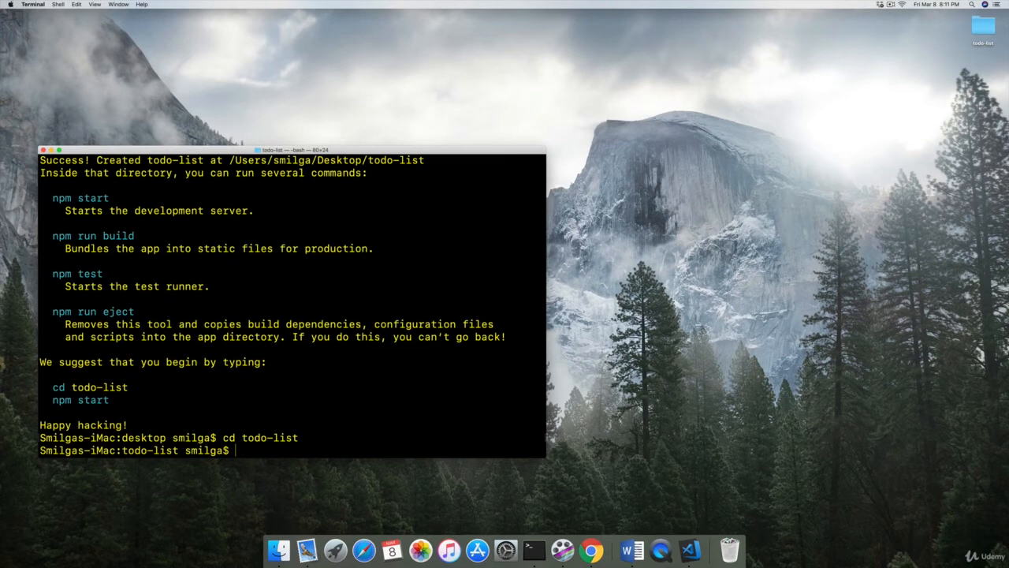
{"action": "type", "text": "npm"}
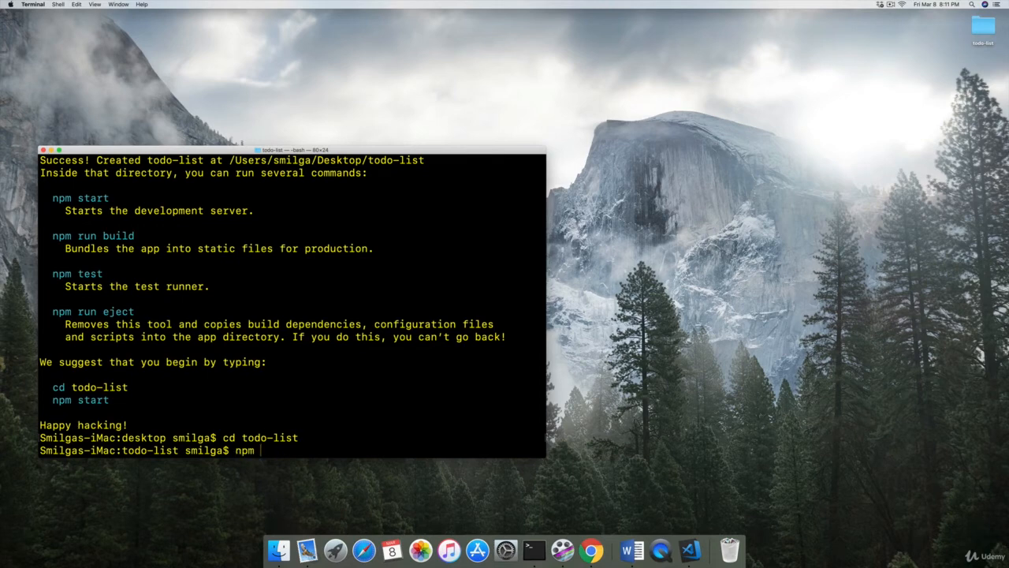
{"action": "type", "text": "install --"}
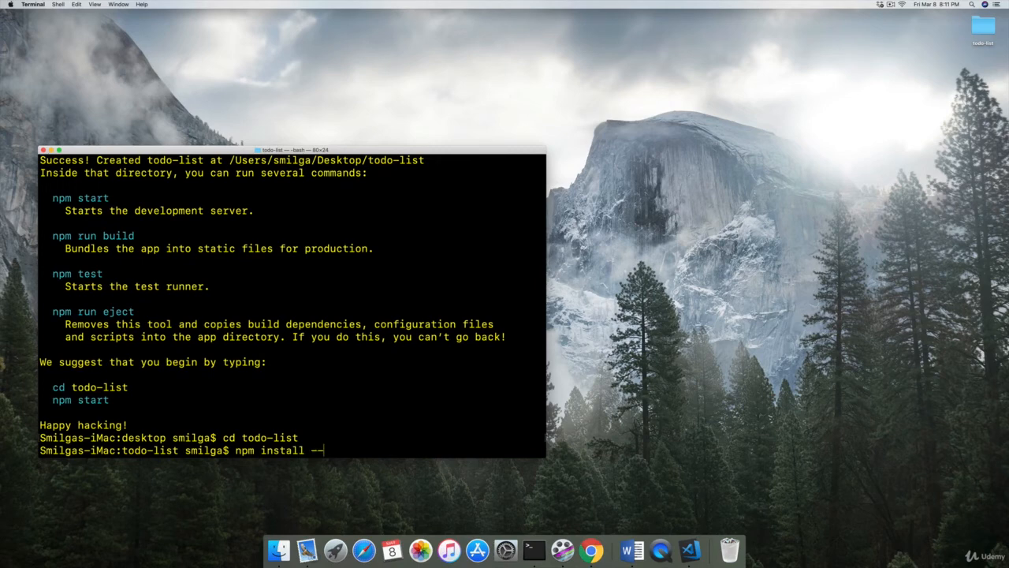
{"action": "type", "text": "save uui"}
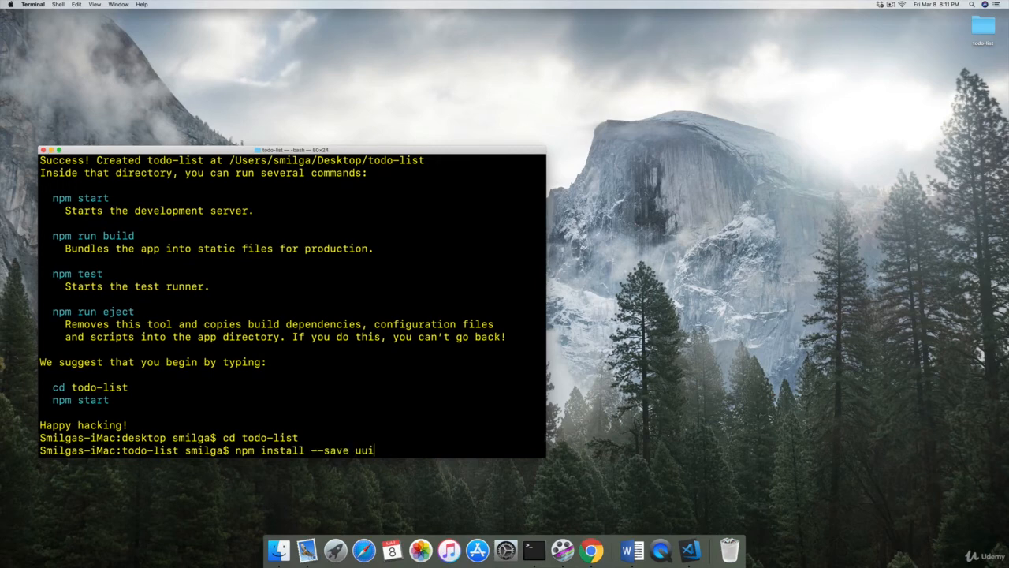
{"action": "type", "text": "d"}
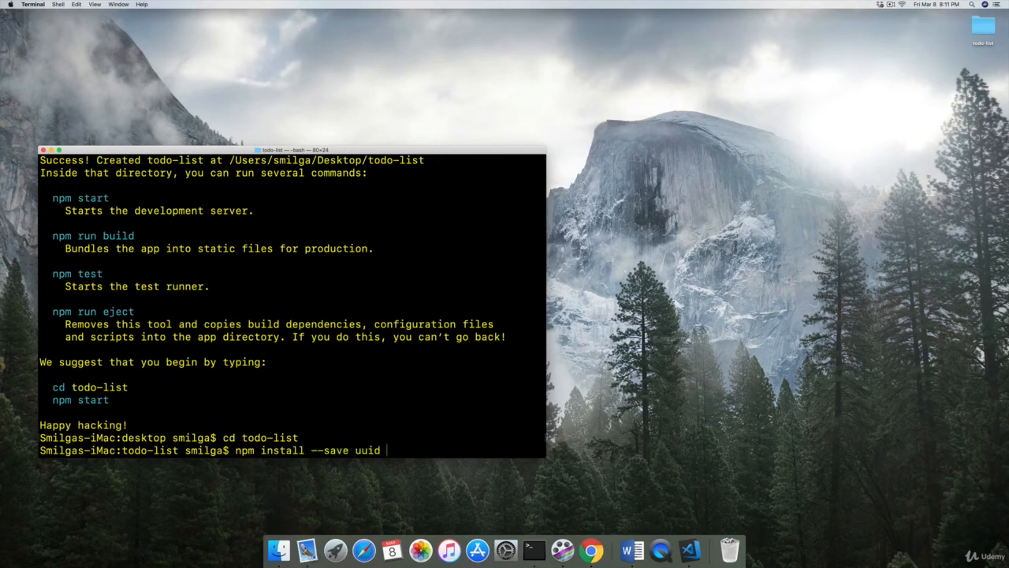
{"action": "type", "text": "bootstrap"}
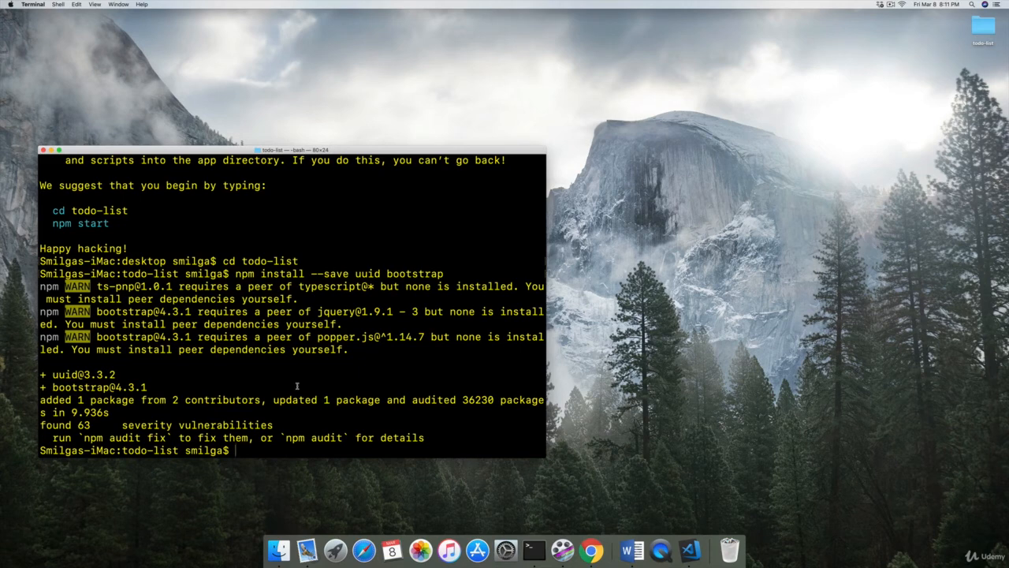
- Launch the todo-list project in Visual Studio Code with the 'code' command
{"action": "type", "text": "code"}
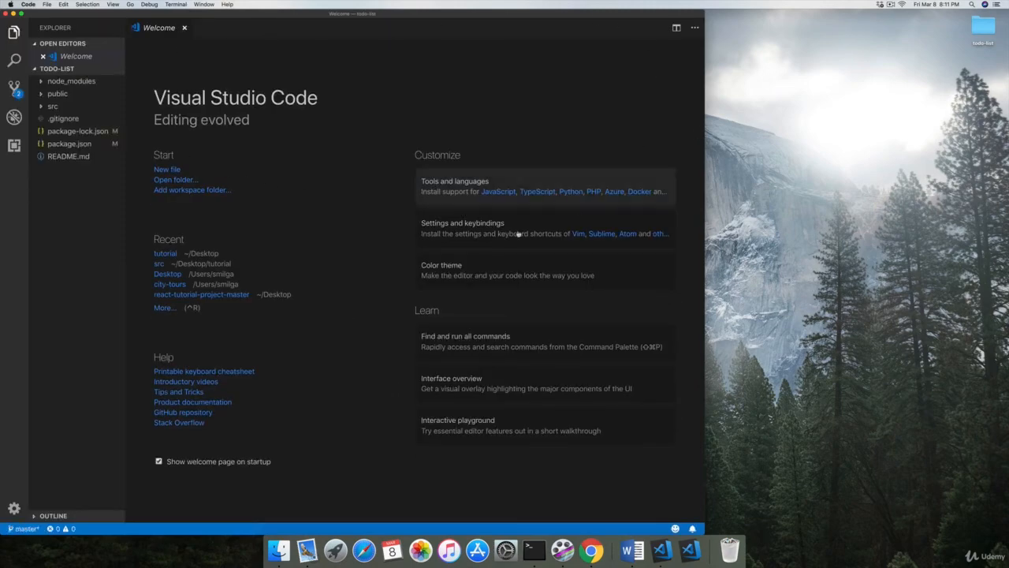
- Start the development server with 'npm start' in VS Code's integrated terminal
{"action": "right_click", "coordinate": [590, 549]}
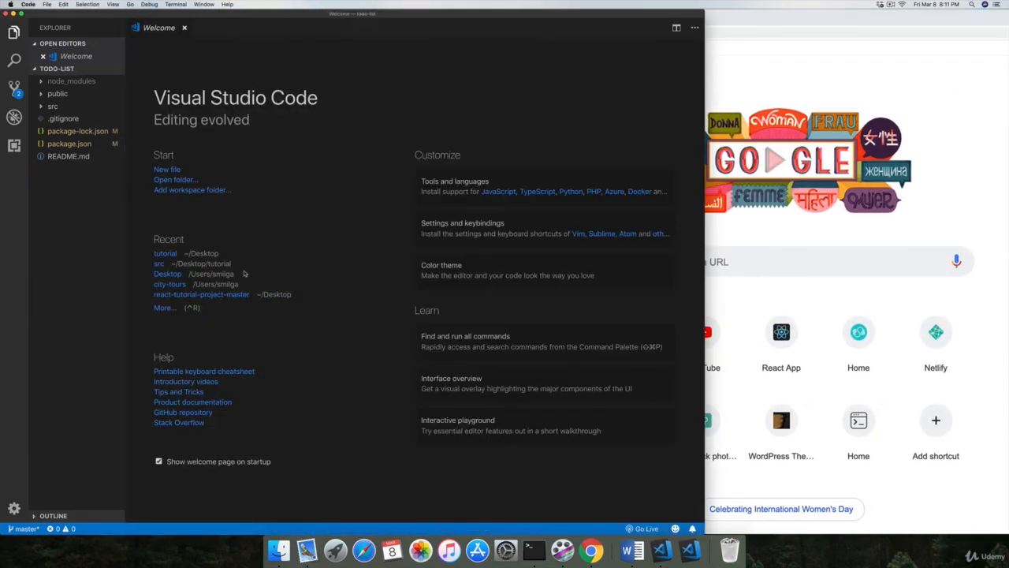
{"action": "mouse_move", "coordinate": [271, 292]}
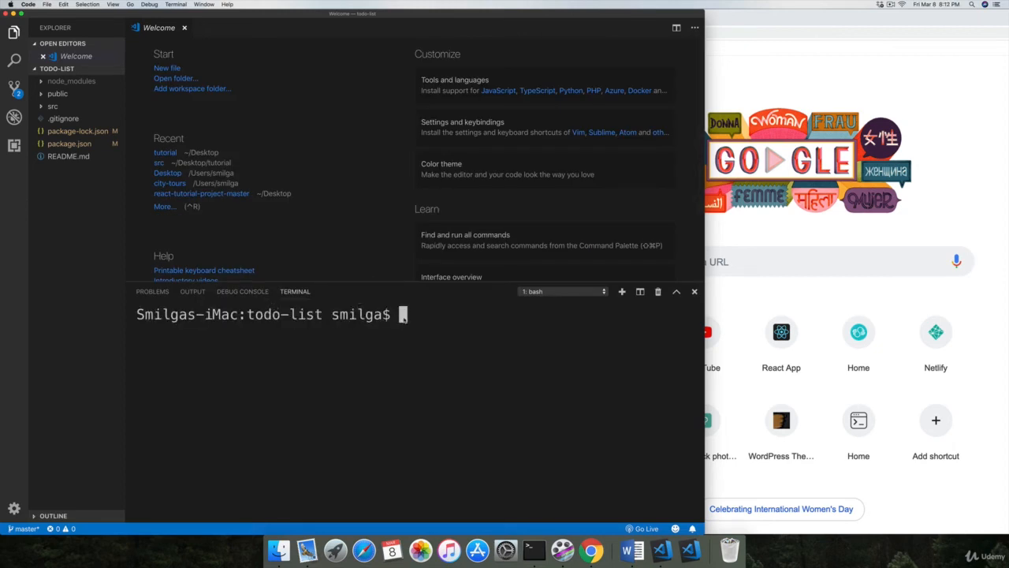
{"action": "type", "text": "nop"}
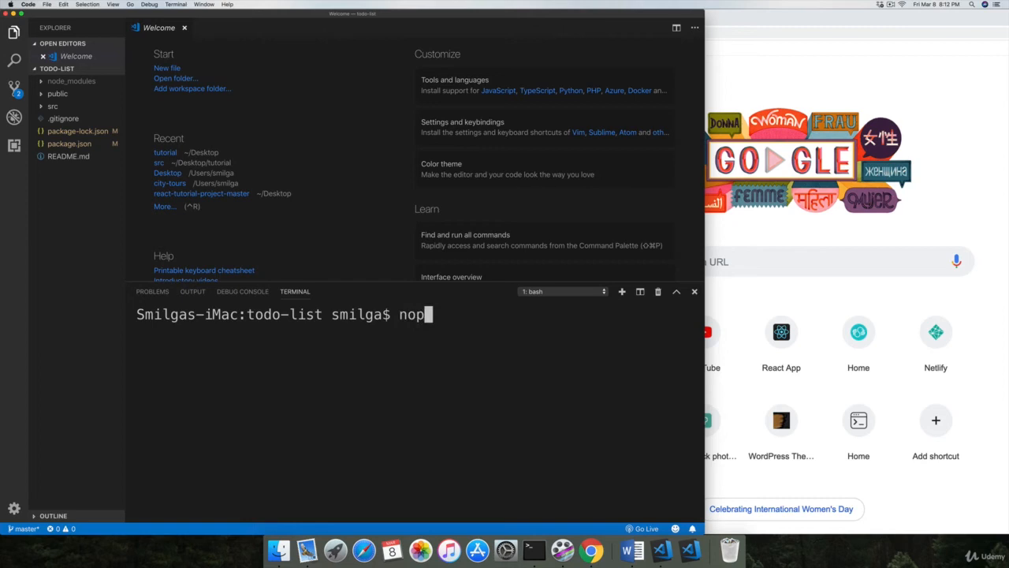
{"action": "type", "text": "npm star"}
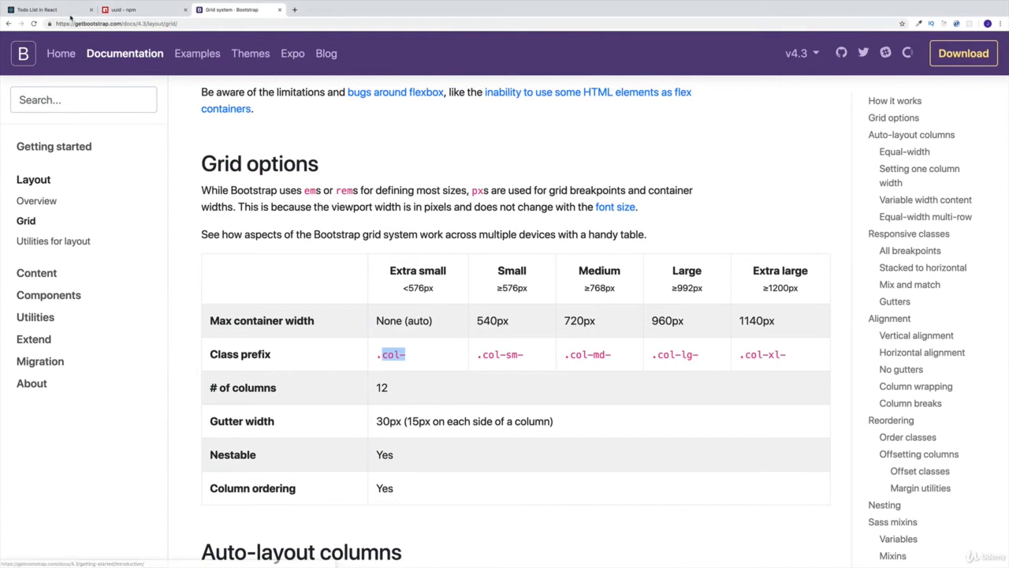
- Check the finished todo demo, then load the local app at a localhost address in a new tab
{"action": "left_click", "coordinate": [47, 9]}
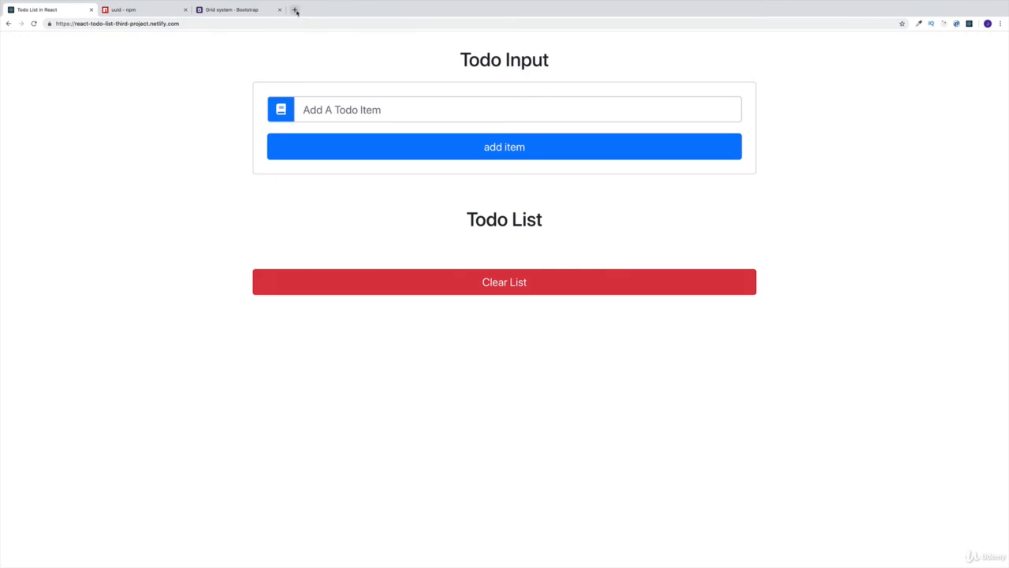
{"action": "left_click", "coordinate": [295, 10]}
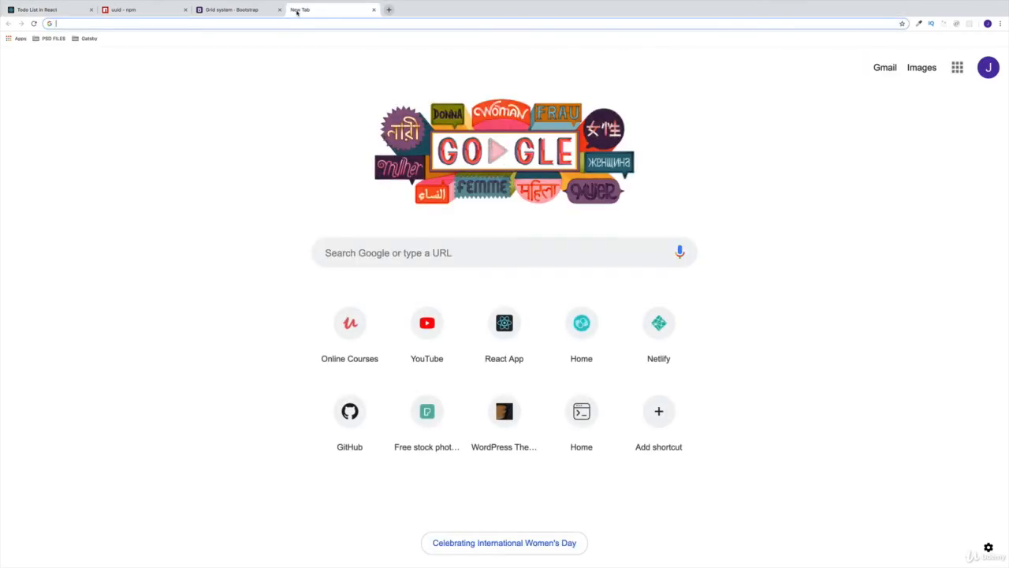
{"action": "type", "text": "localhost:8000"}
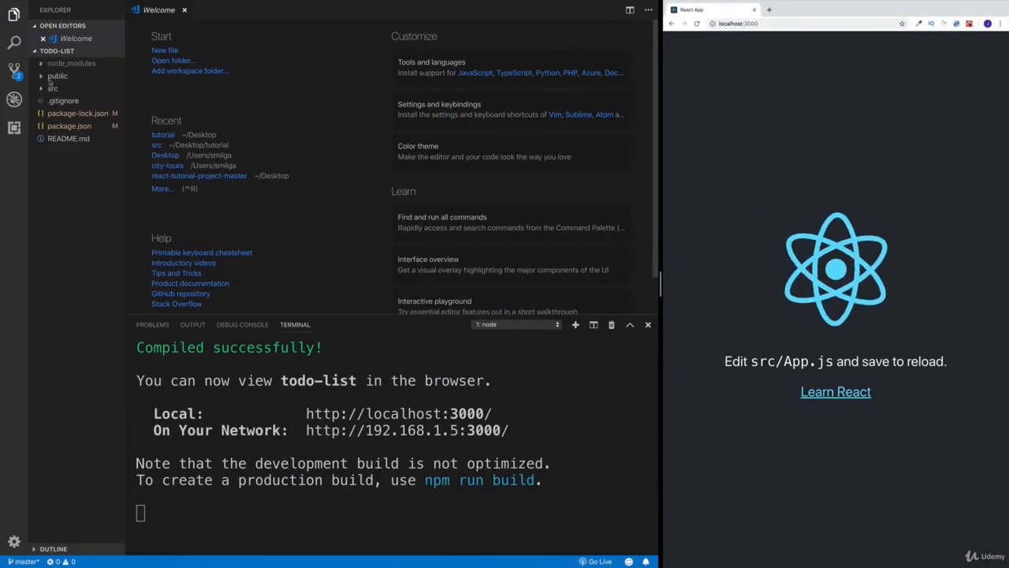
- Edit public/index.html so the page title reads 'Todo List Recording'
{"action": "left_click", "coordinate": [56, 76]}
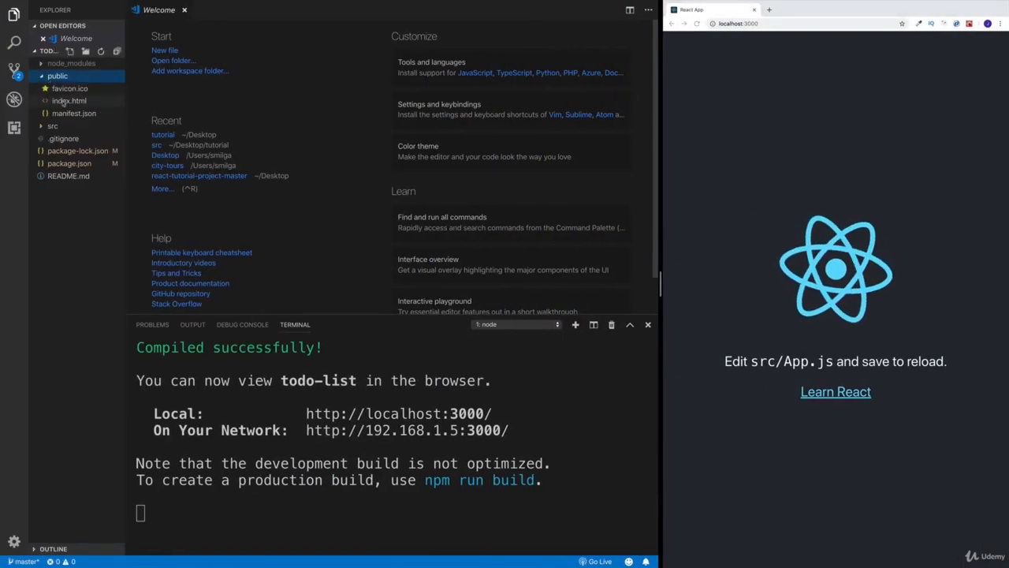
{"action": "left_click", "coordinate": [70, 101]}
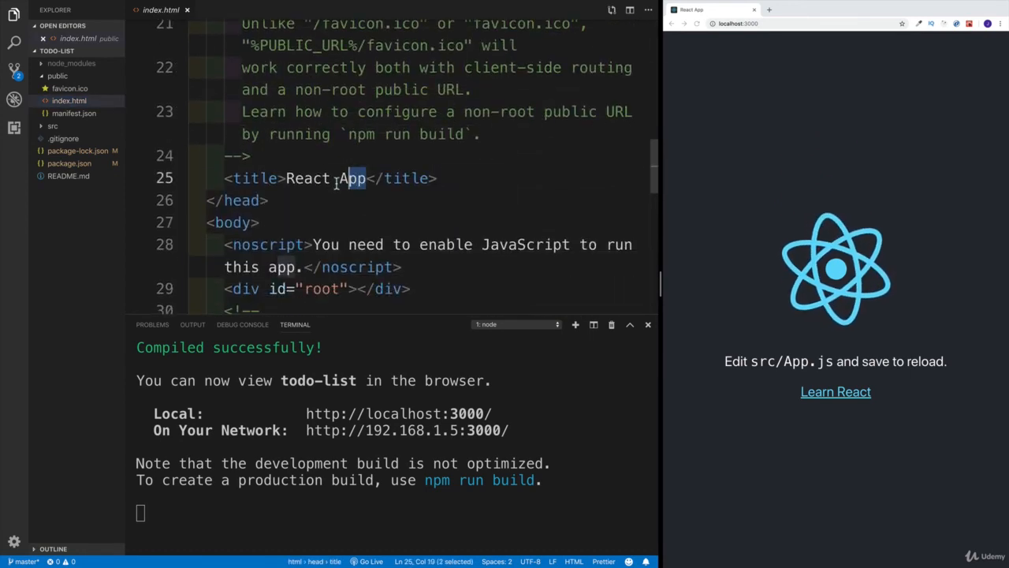
{"action": "type", "text": "Todo List"}
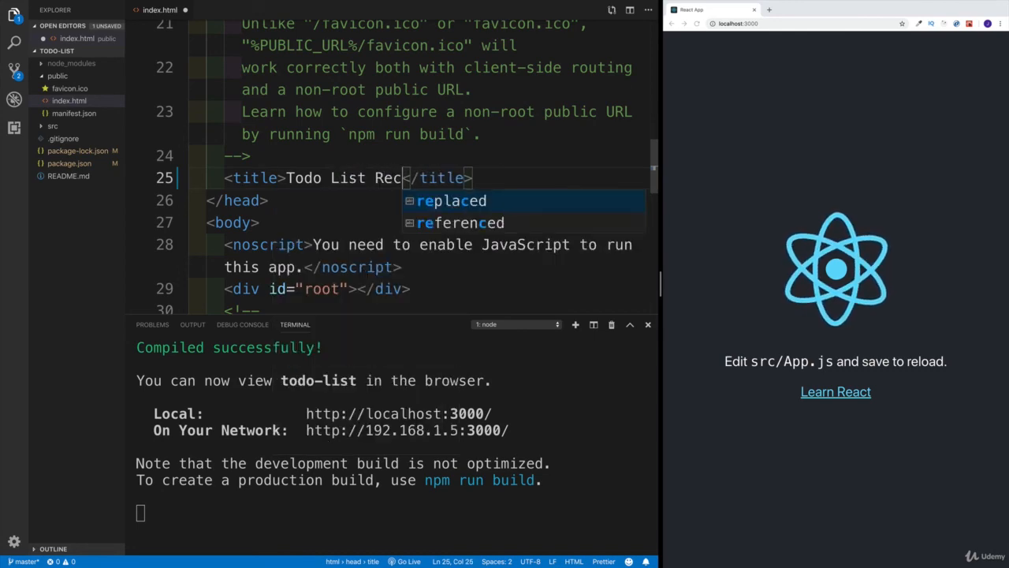
{"action": "type", "text": "ording"}
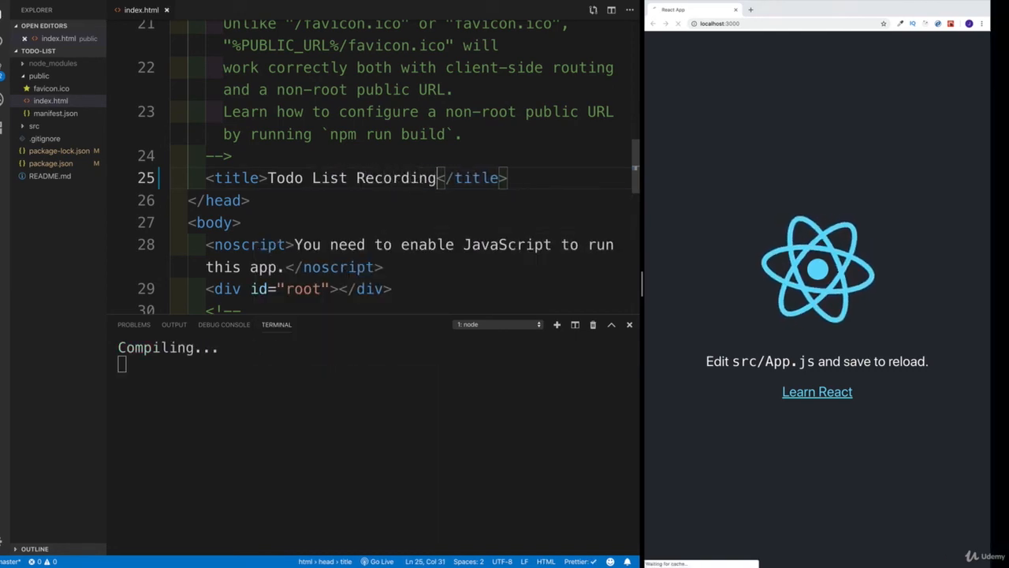